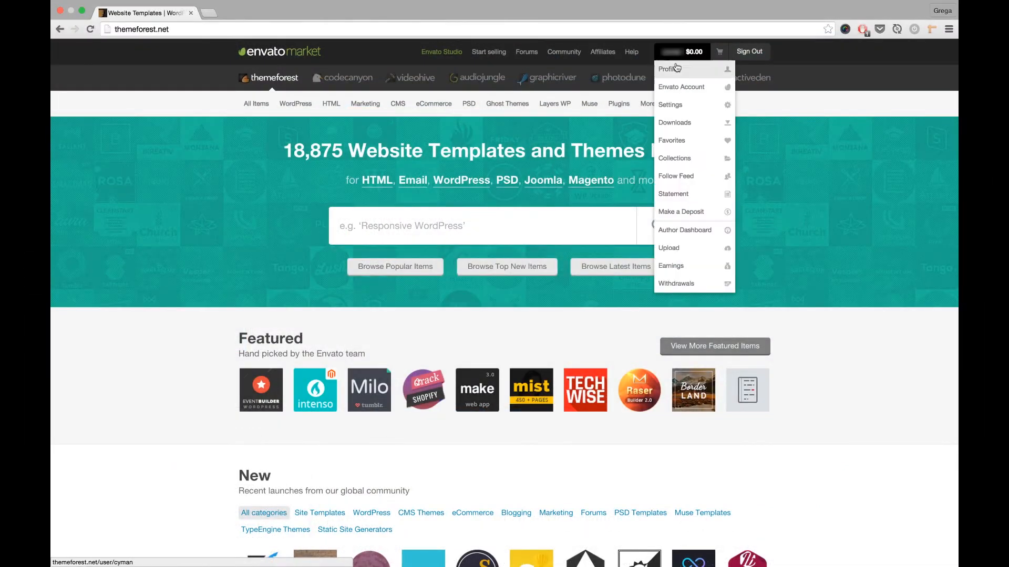
# Download the CargoPress theme's installable WordPress file from ThemeForest Downloads.
pyautogui.click(674, 122)
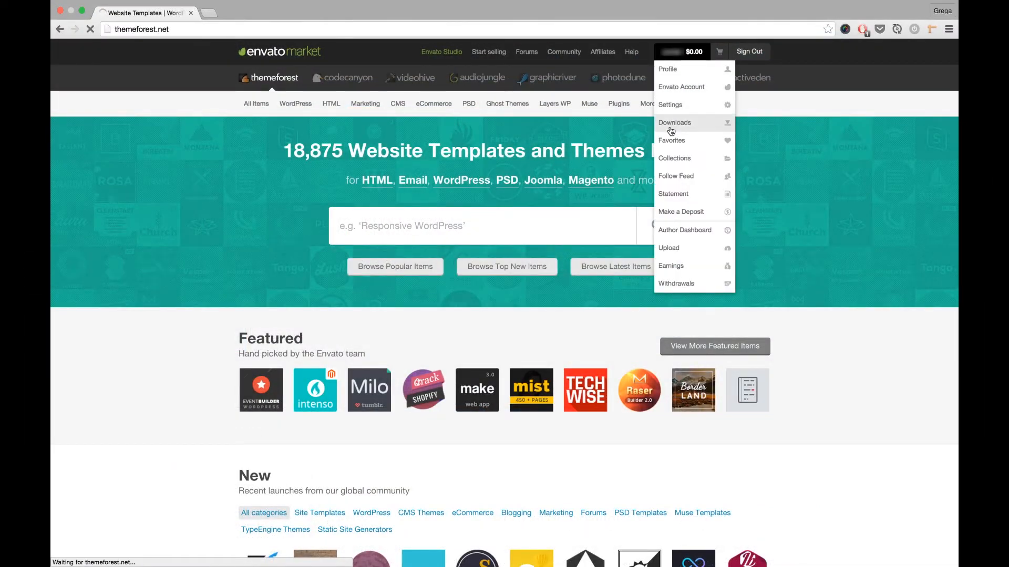
pyautogui.click(674, 122)
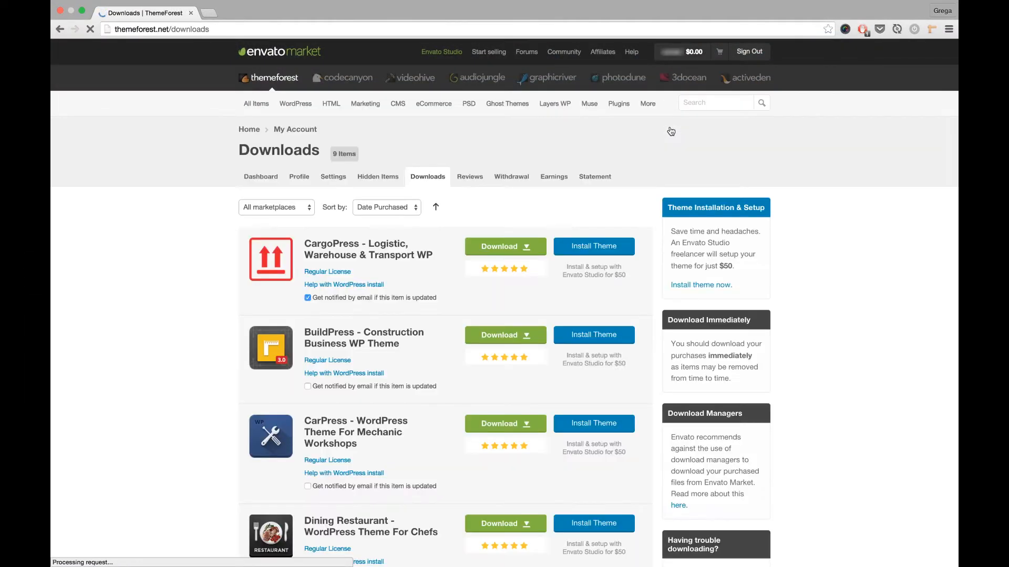
pyautogui.click(505, 247)
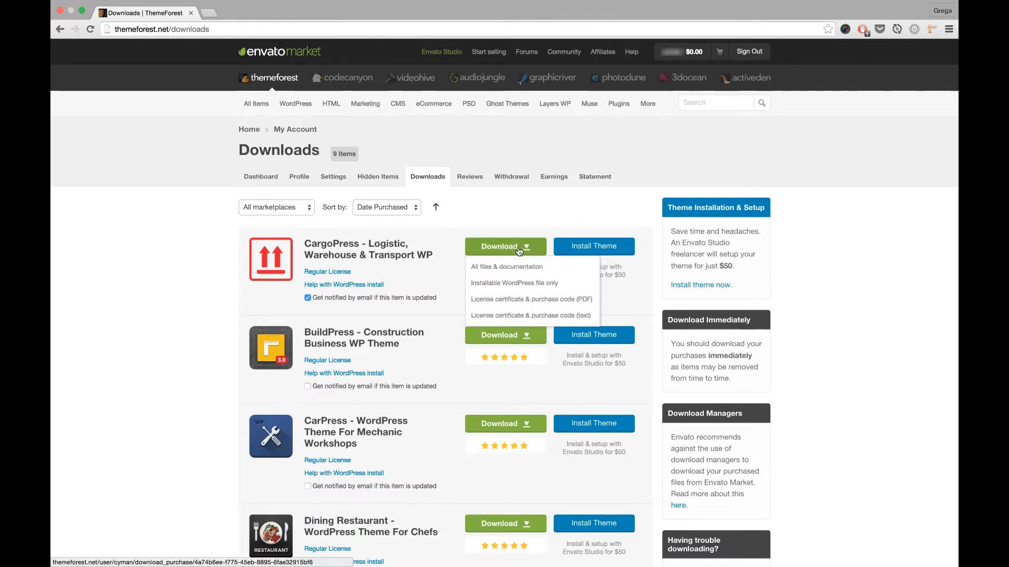
pyautogui.moveTo(508, 286)
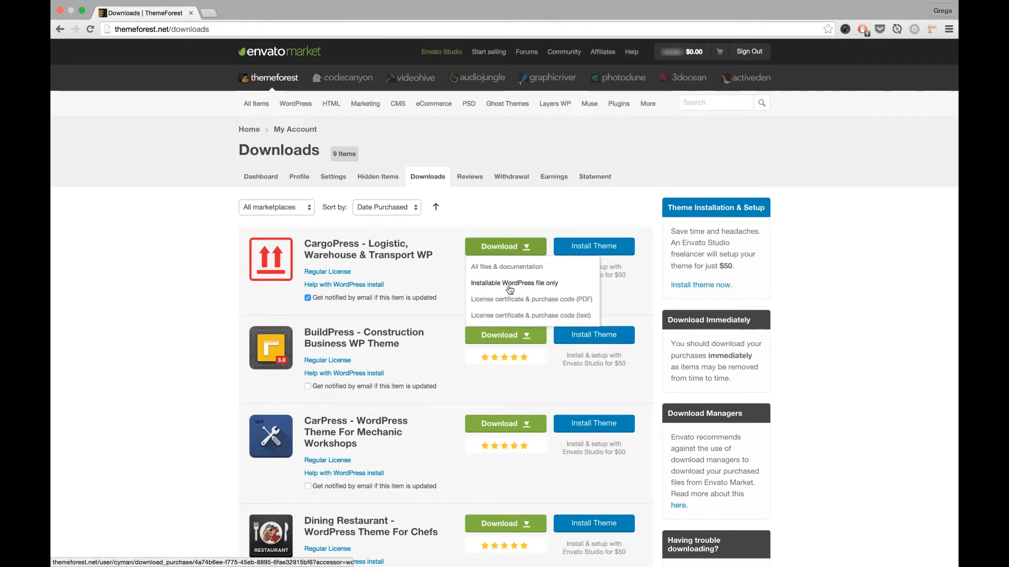
pyautogui.click(513, 284)
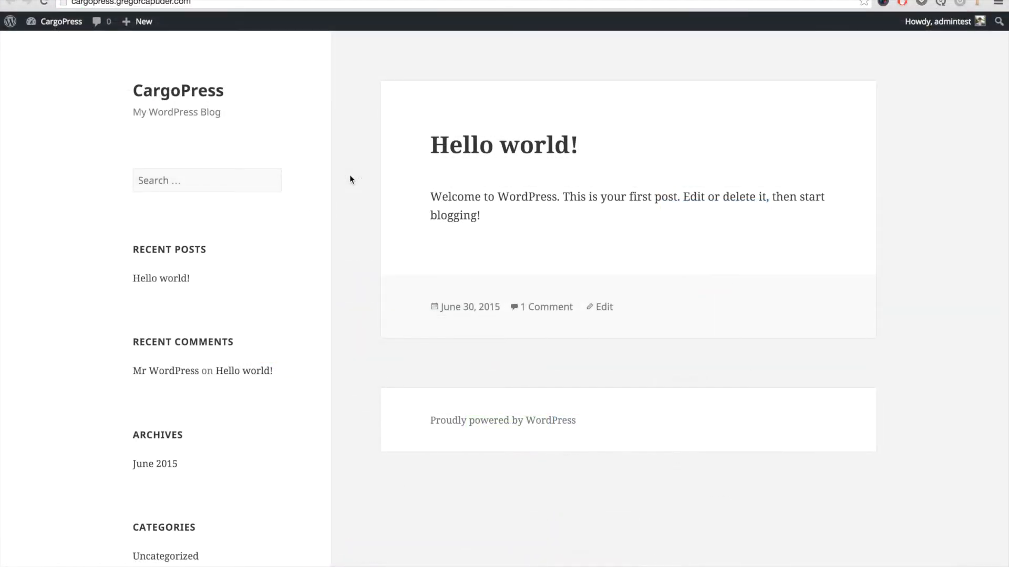
pyautogui.moveTo(281, 111)
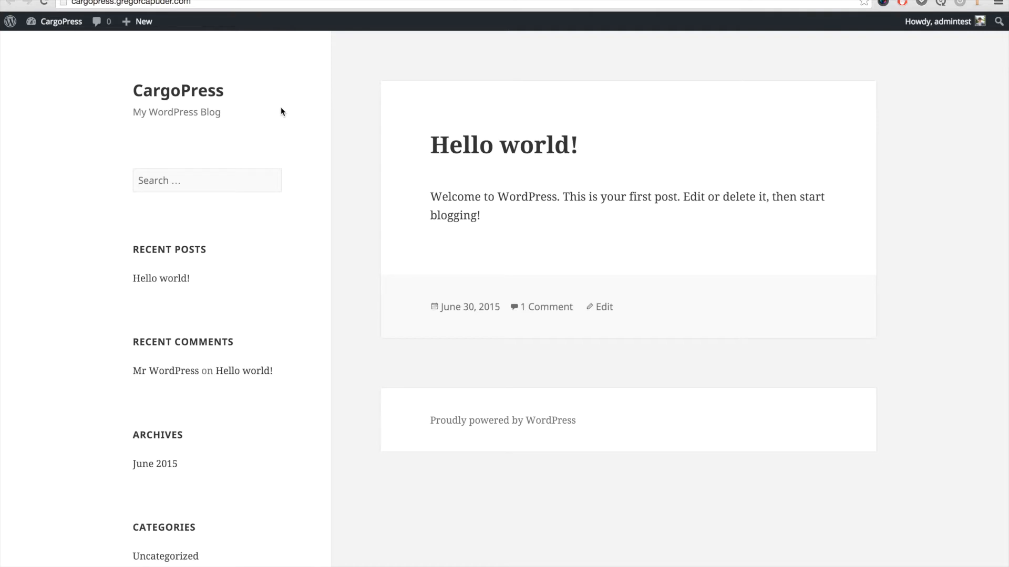
pyautogui.moveTo(238, 92)
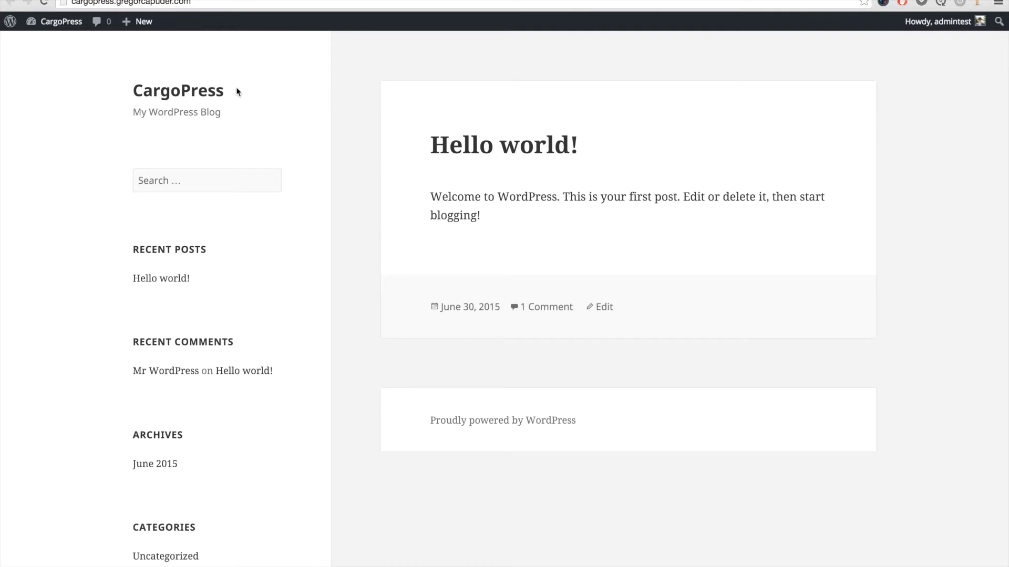
# Switch from the public front page to the WordPress admin Dashboard.
pyautogui.click(60, 21)
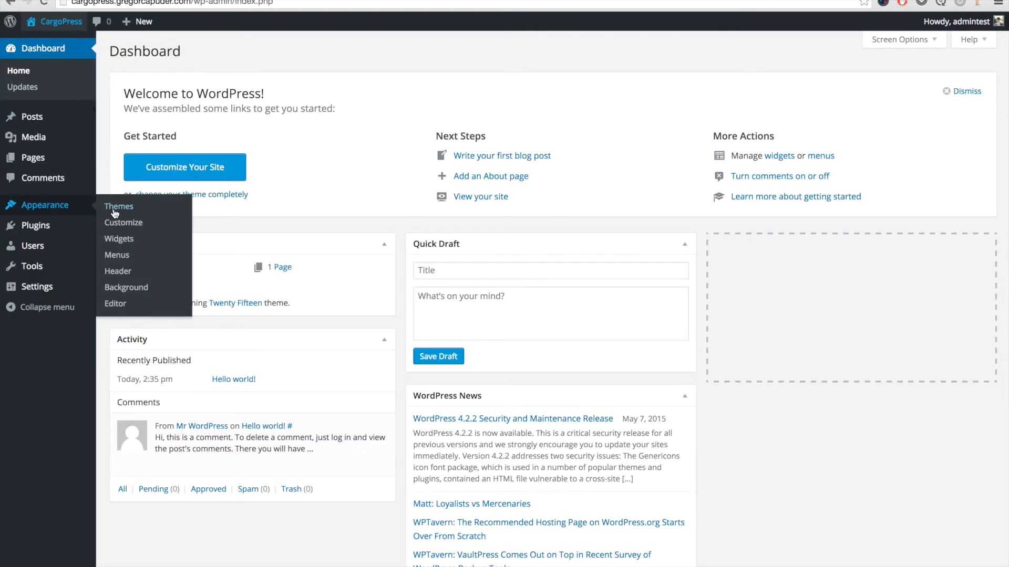
# Upload the downloaded CargoPress theme zip under Themes > Add New and install it.
pyautogui.click(118, 206)
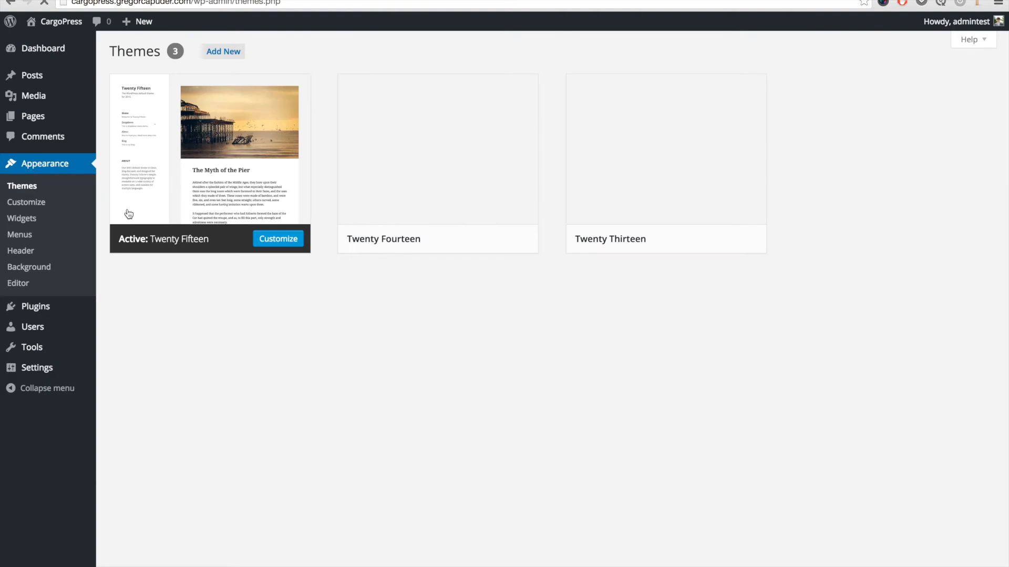
pyautogui.click(224, 51)
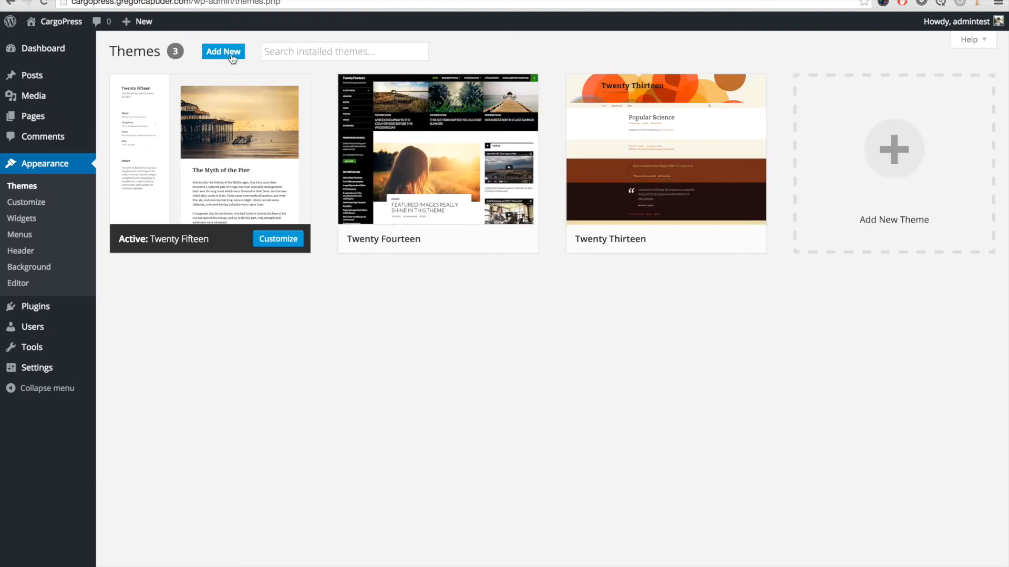
pyautogui.click(223, 52)
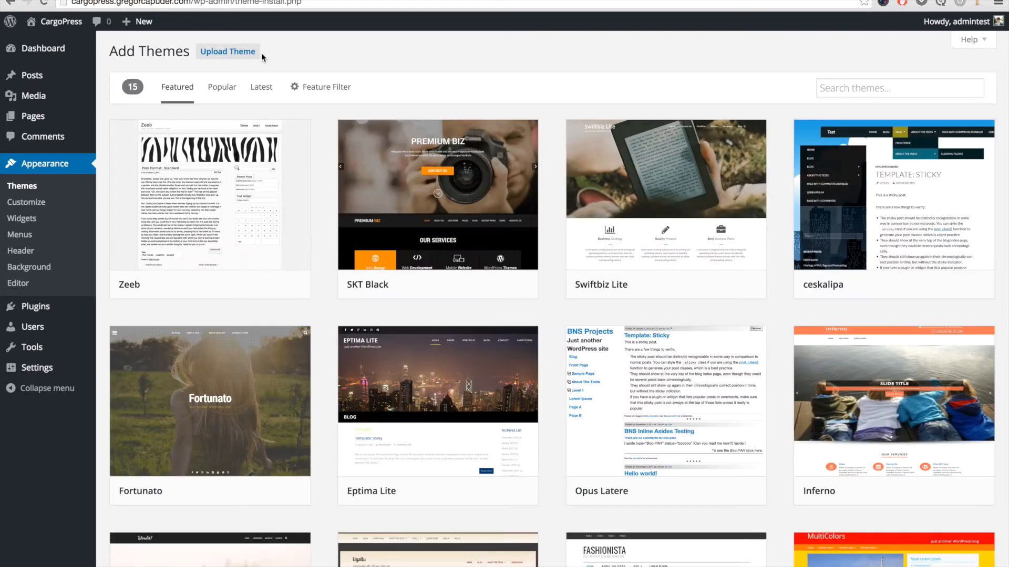
pyautogui.click(227, 52)
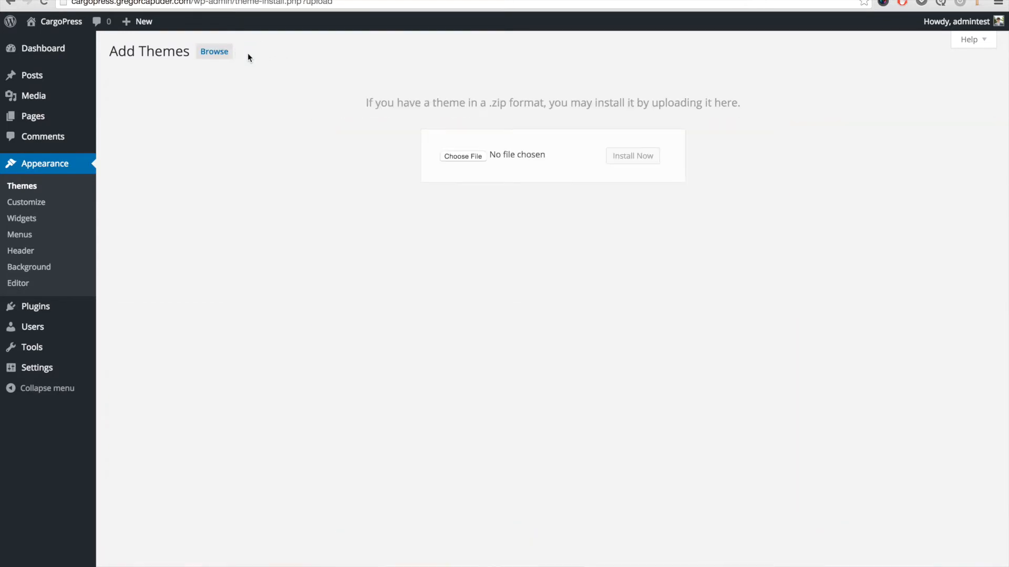
pyautogui.moveTo(462, 157)
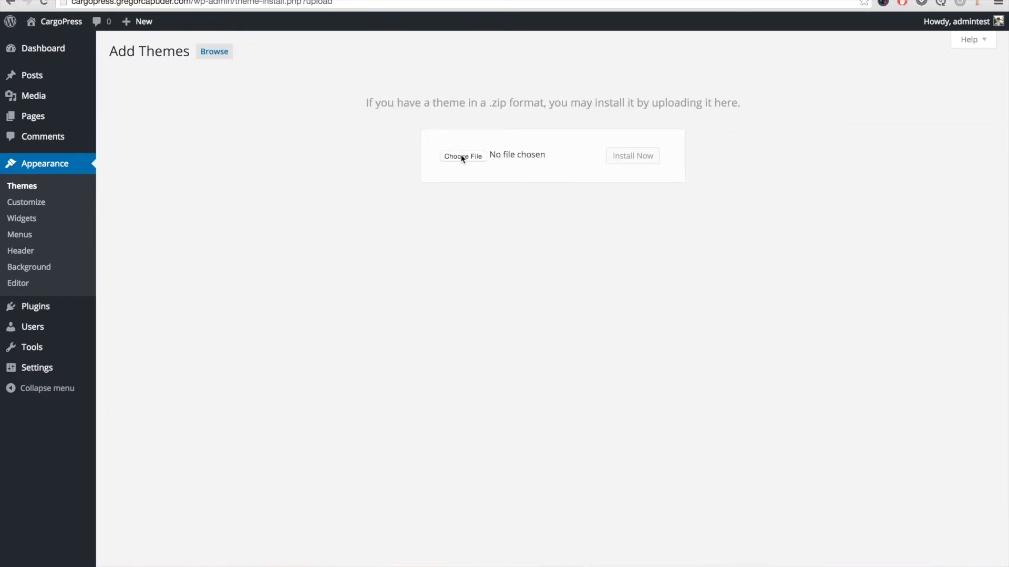
pyautogui.click(462, 156)
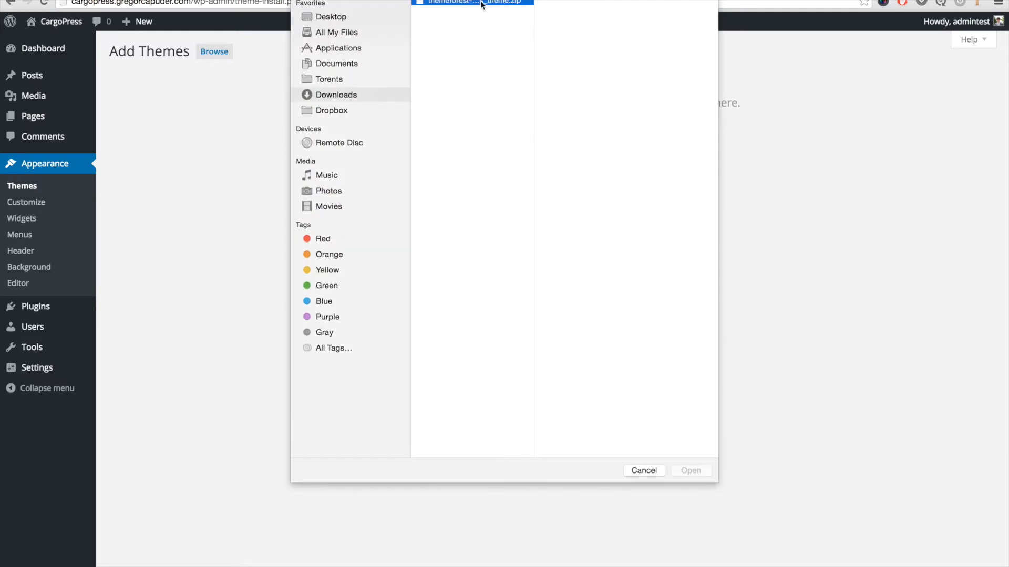
pyautogui.click(472, 3)
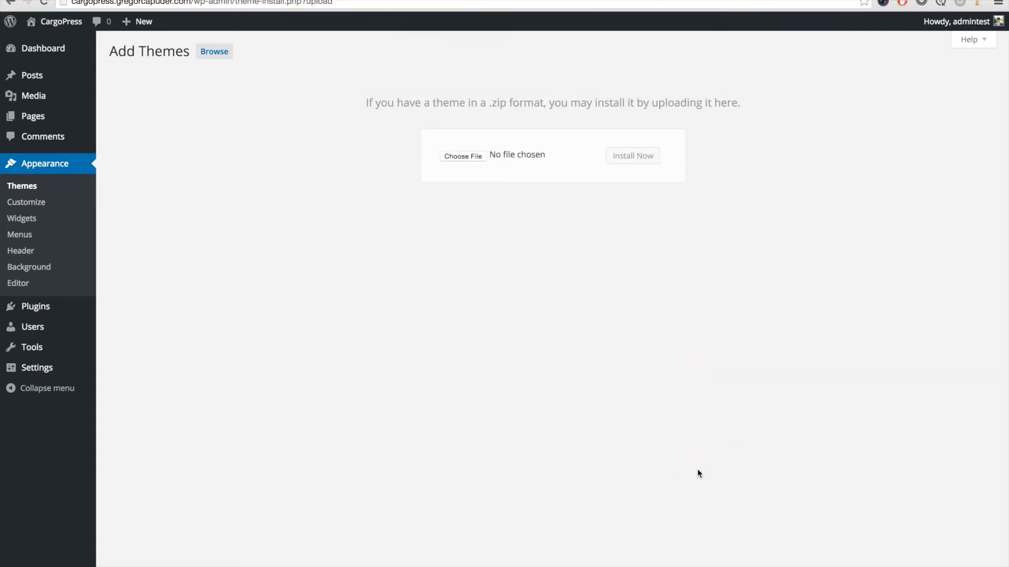
pyautogui.click(463, 155)
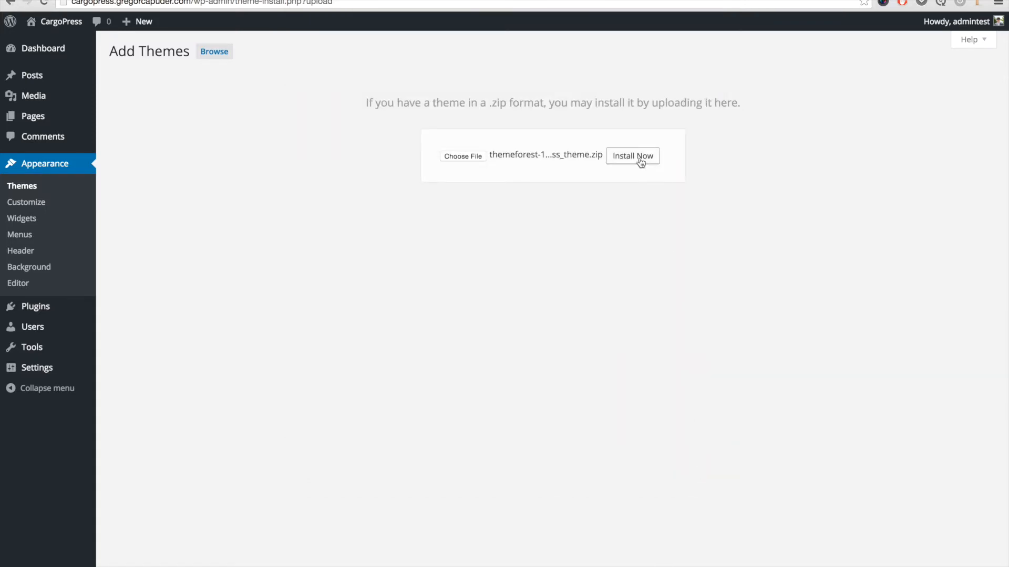
pyautogui.click(632, 156)
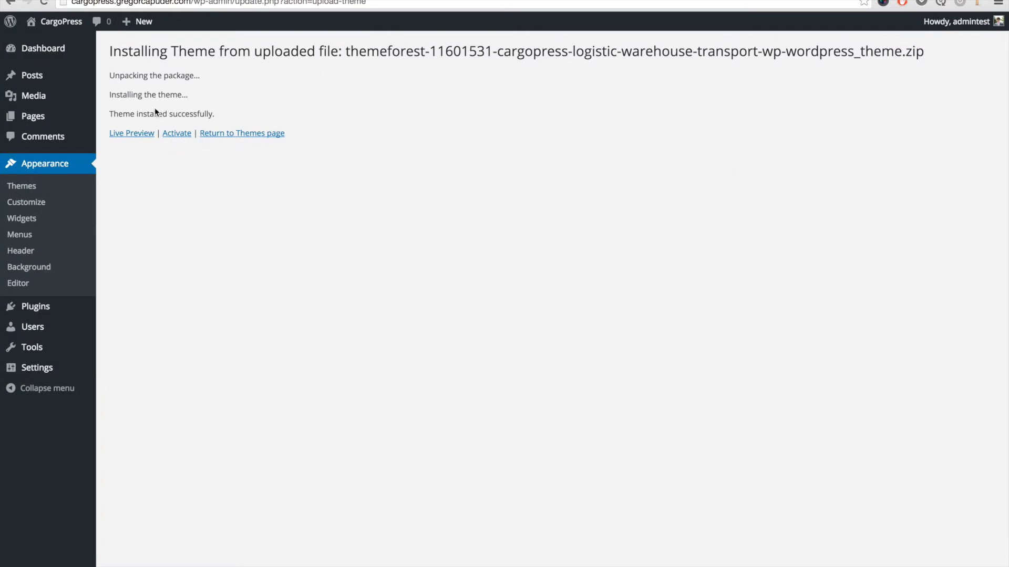
pyautogui.moveTo(177, 137)
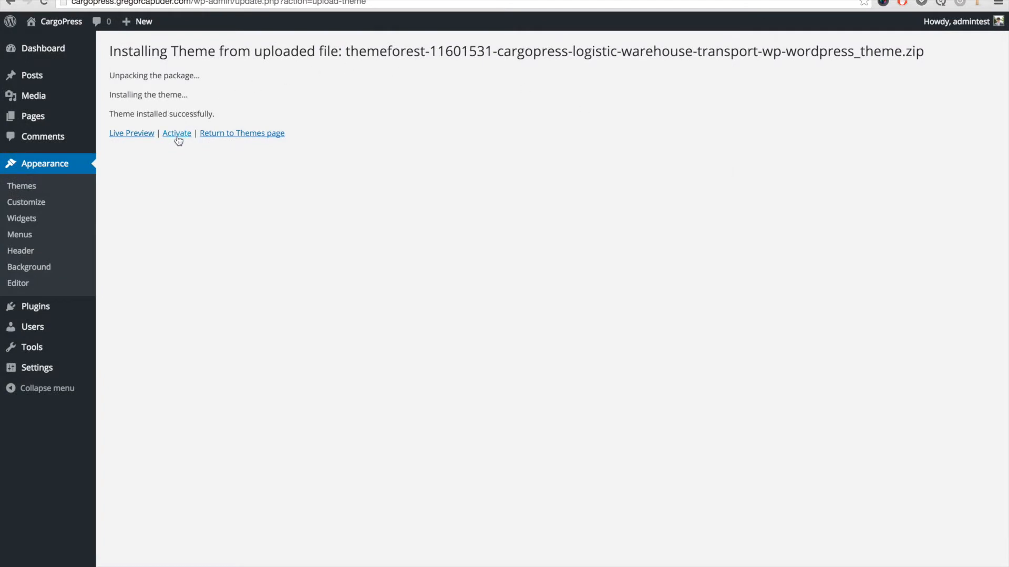
# Activate the newly installed CargoPress theme.
pyautogui.click(177, 133)
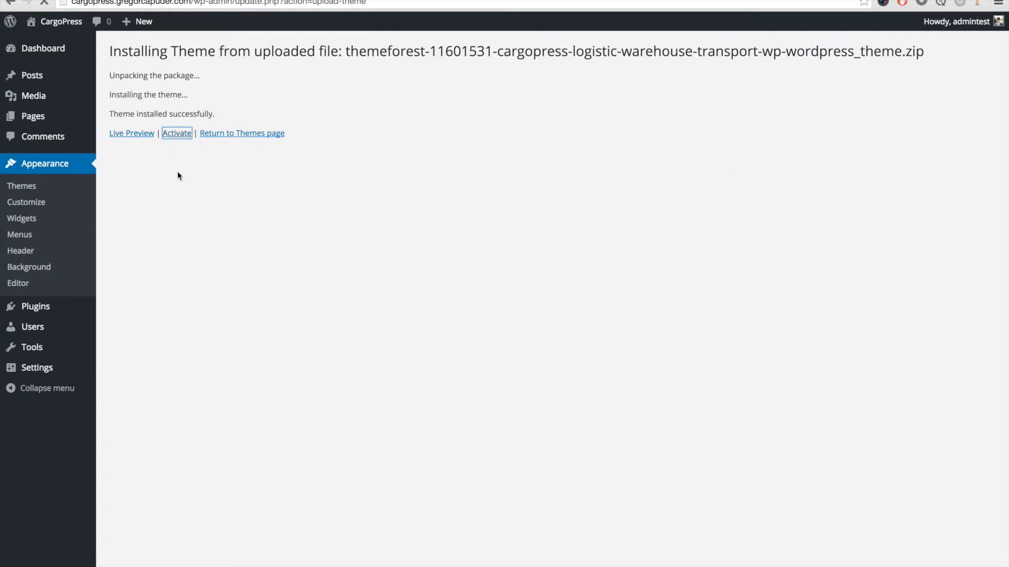
pyautogui.click(177, 133)
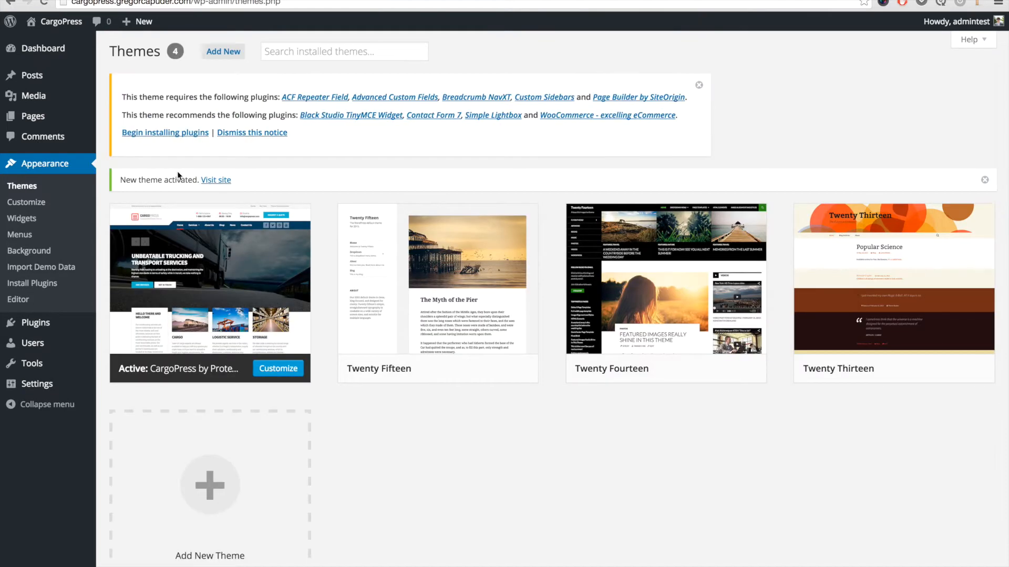
pyautogui.moveTo(182, 110)
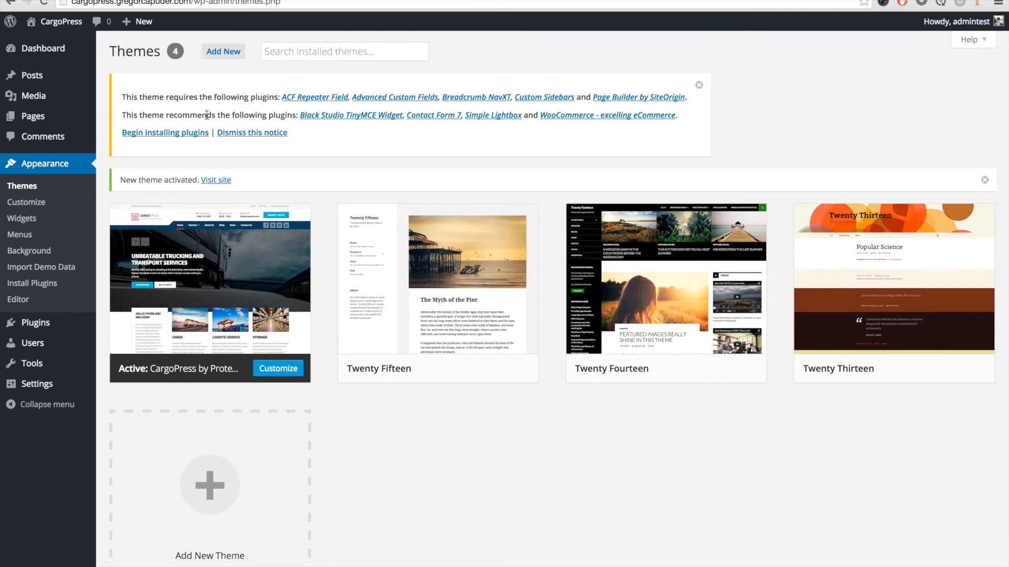
pyautogui.moveTo(187, 153)
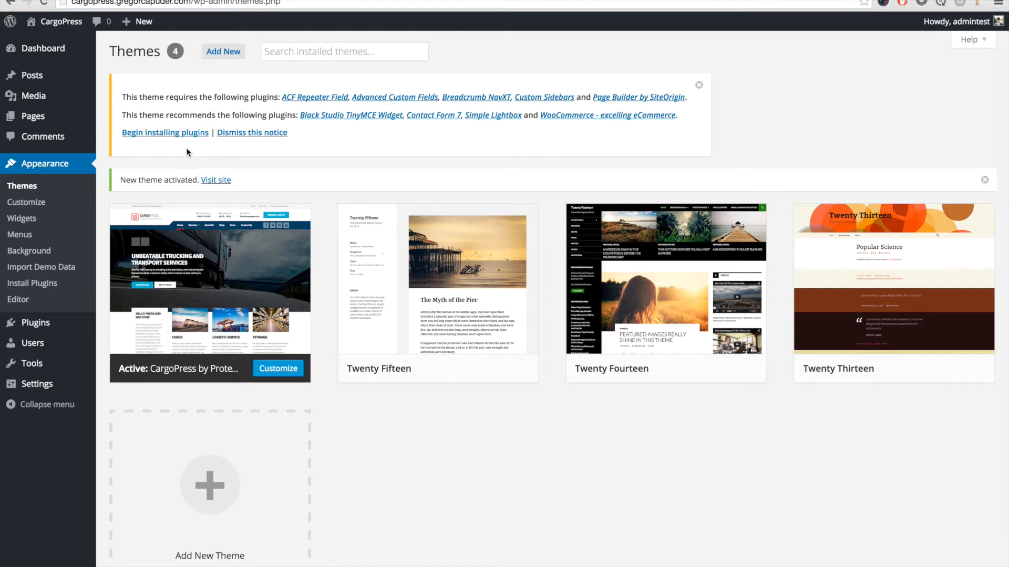
# Bulk-install all nine required and recommended CargoPress plugins and confirm completion.
pyautogui.click(165, 132)
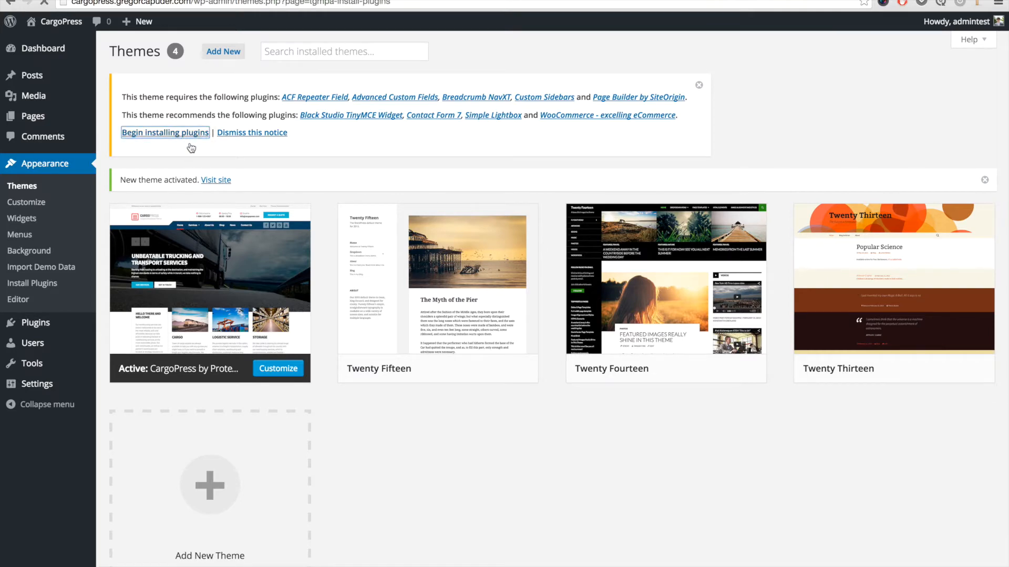
pyautogui.click(165, 132)
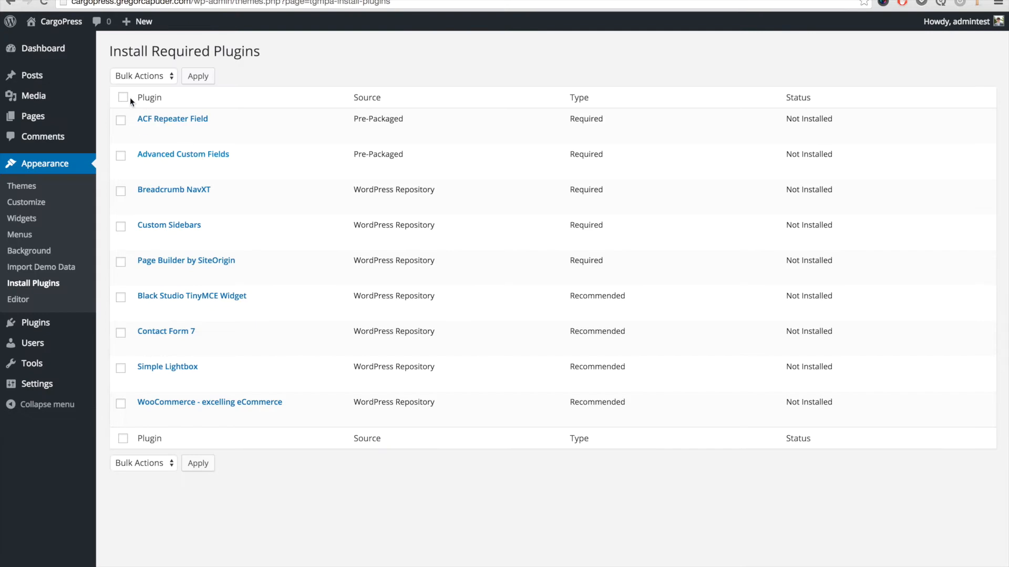
pyautogui.click(123, 97)
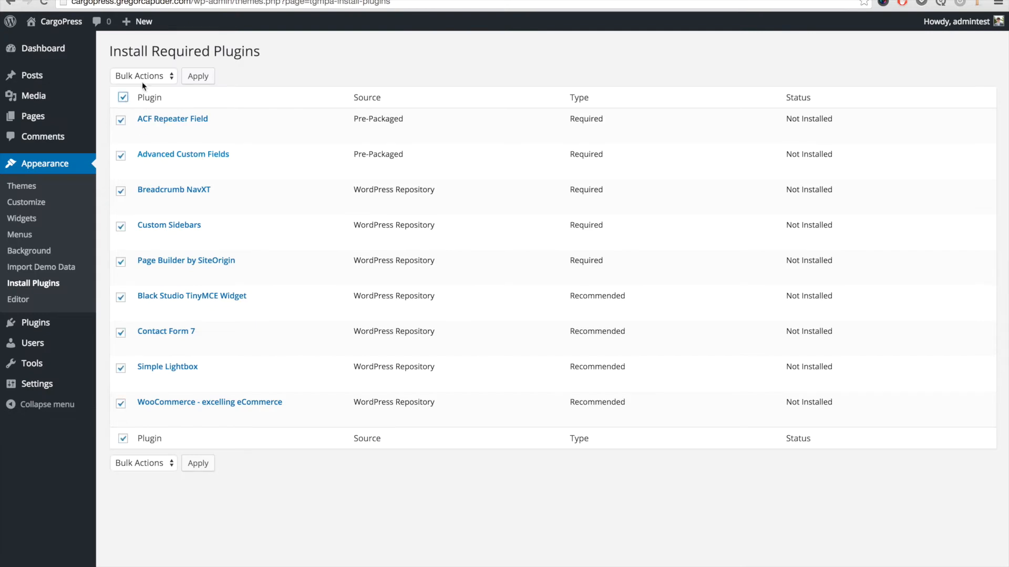
pyautogui.click(142, 75)
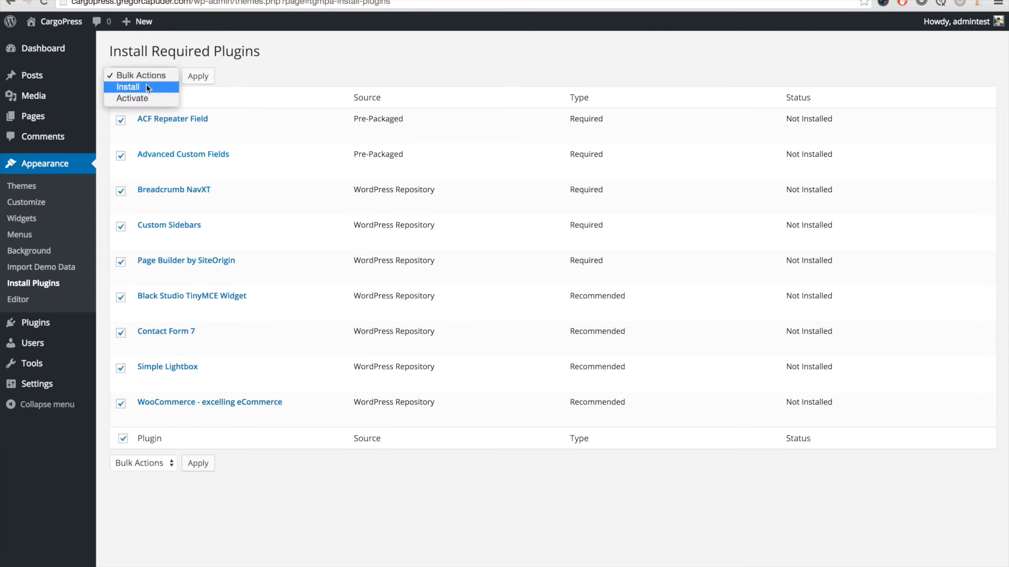
pyautogui.click(127, 86)
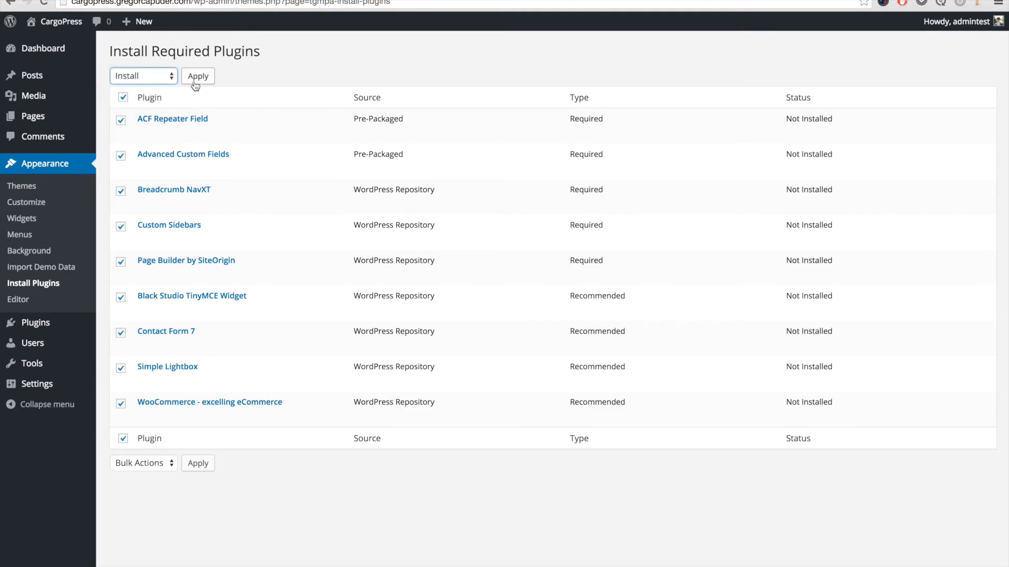
pyautogui.click(198, 76)
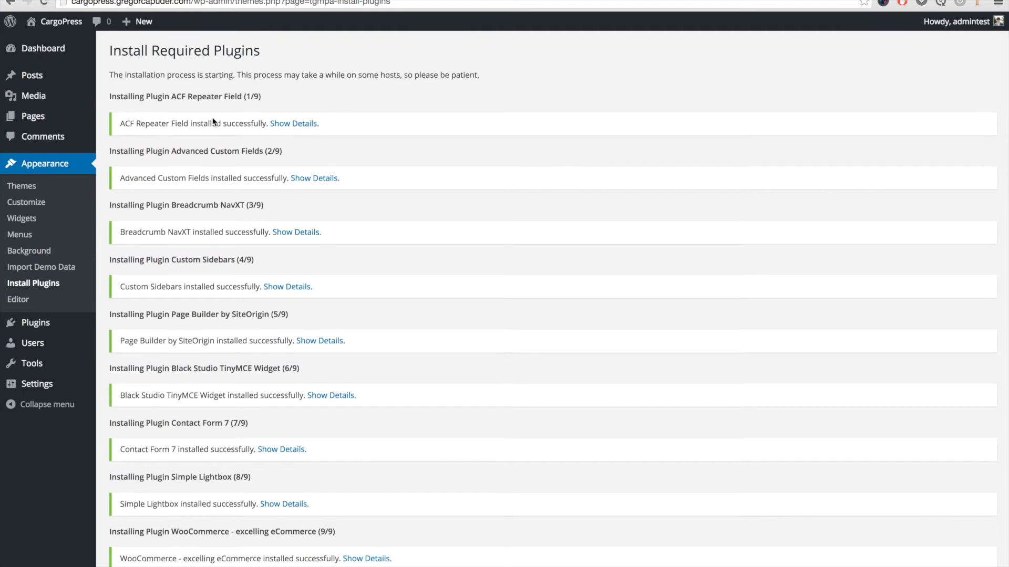
pyautogui.scroll(-3)
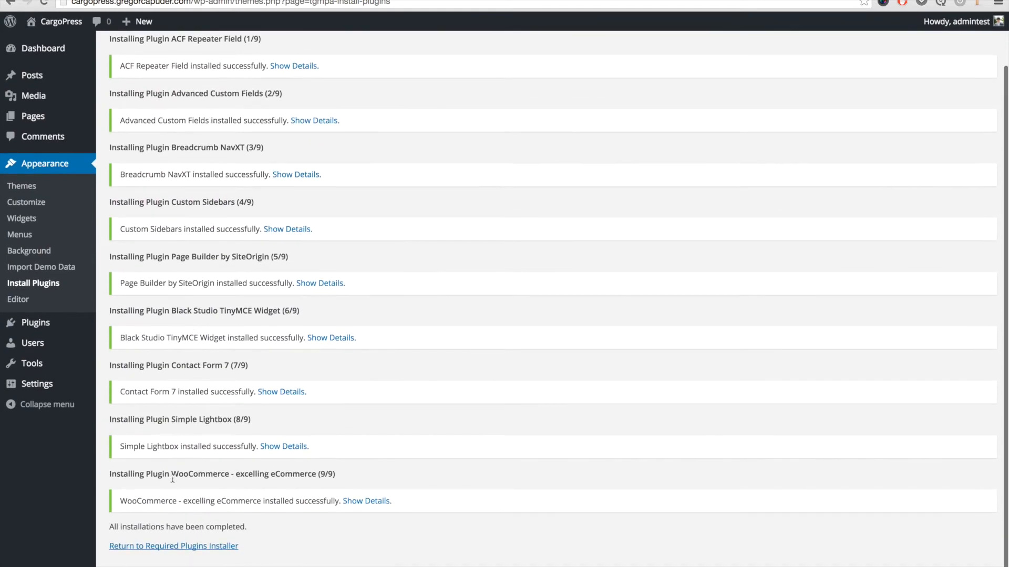
pyautogui.moveTo(163, 551)
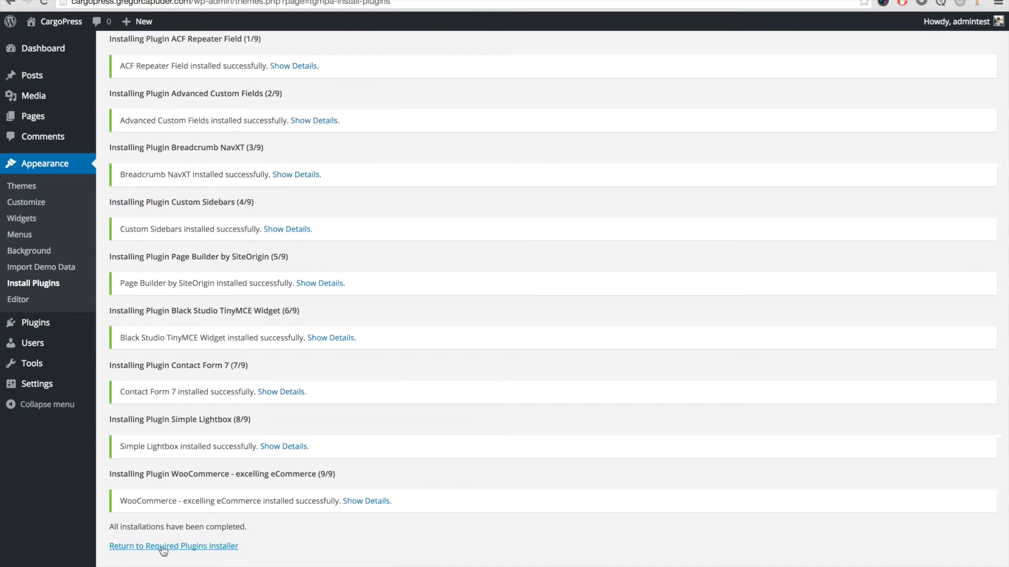
pyautogui.moveTo(45, 178)
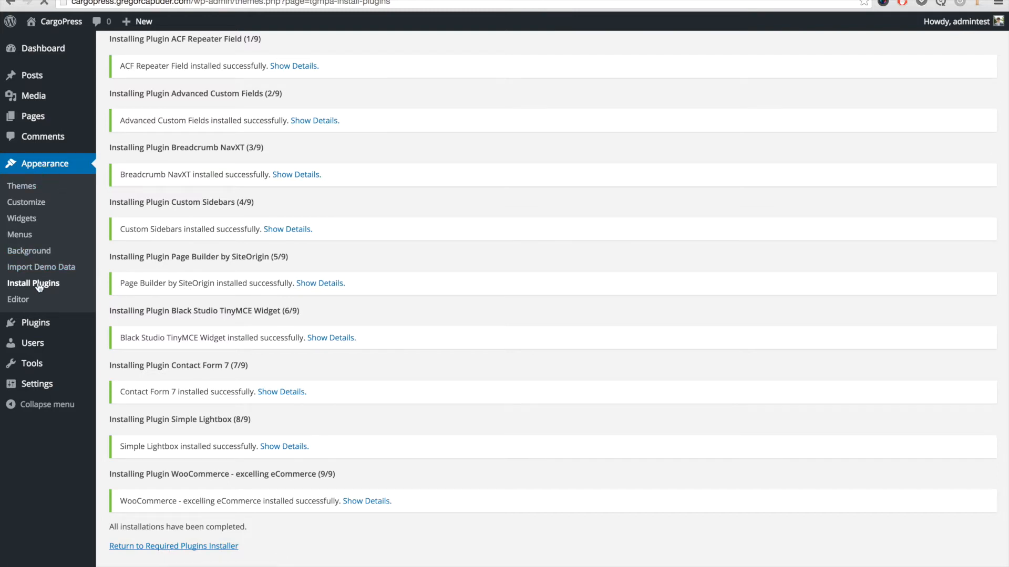
# Bulk-activate the seven installed plugins, including Custom Sidebars, Contact Form 7 and WooCommerce.
pyautogui.click(173, 545)
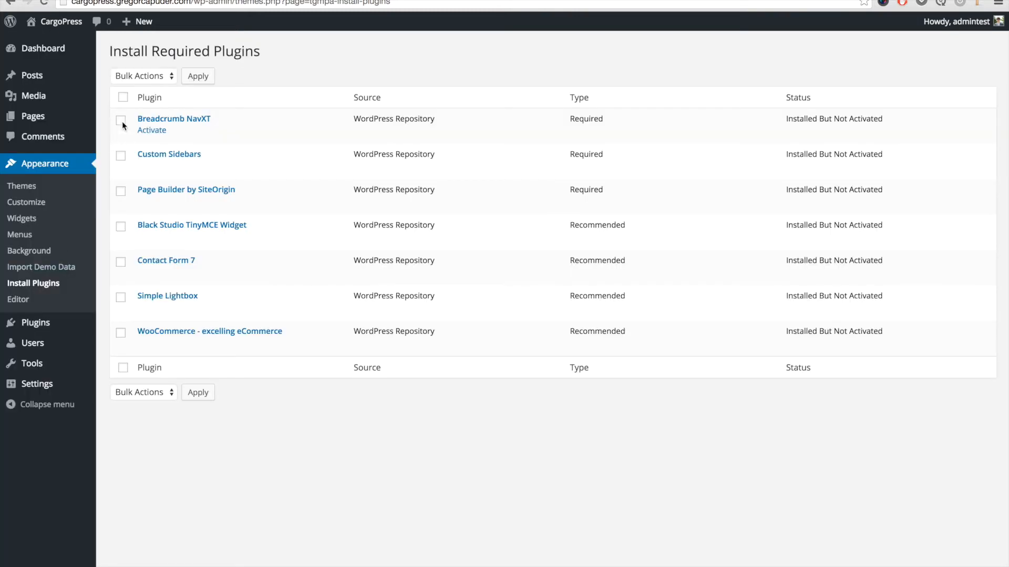
pyautogui.click(123, 97)
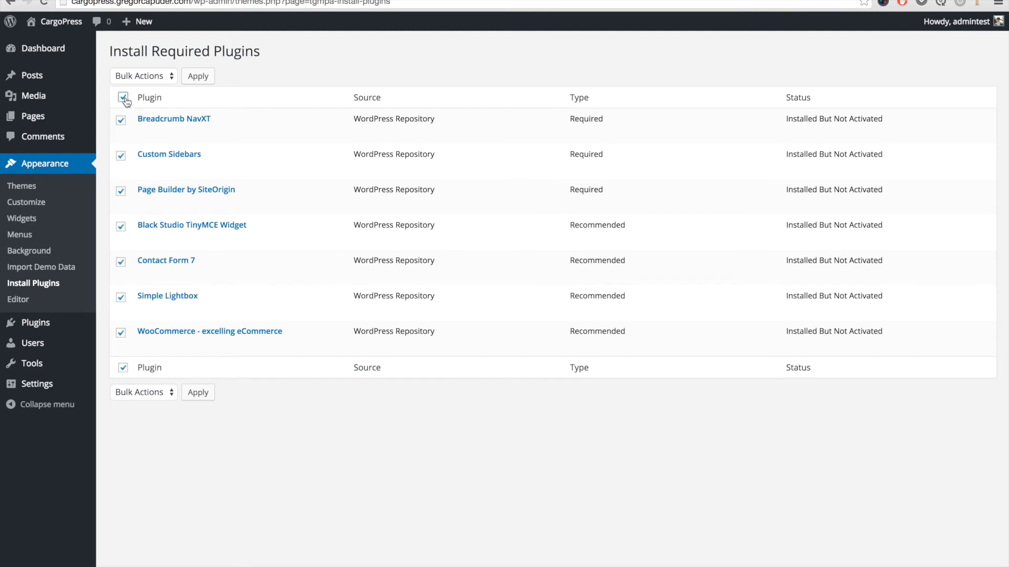
pyautogui.click(143, 75)
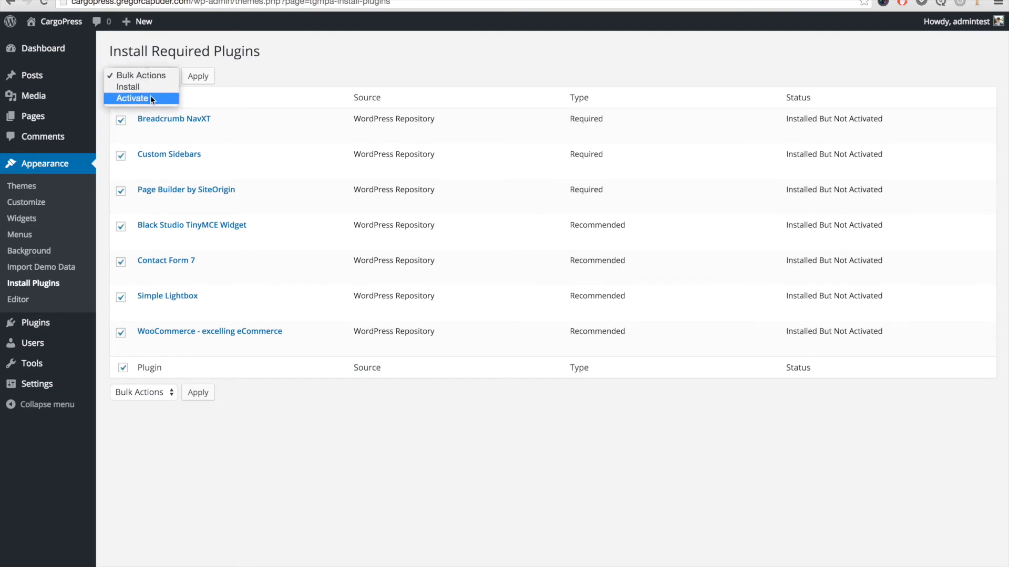
pyautogui.click(133, 98)
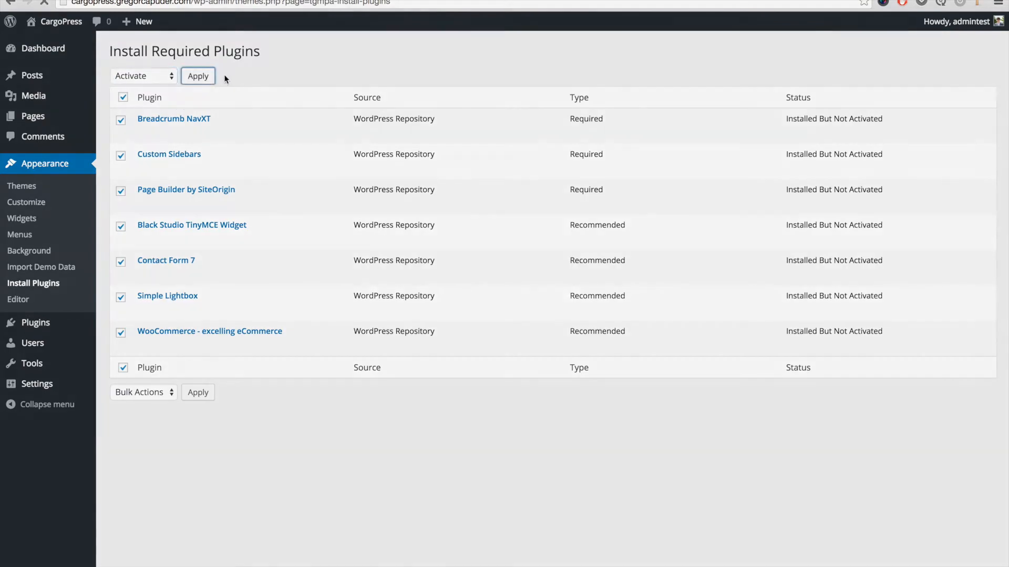
pyautogui.click(198, 75)
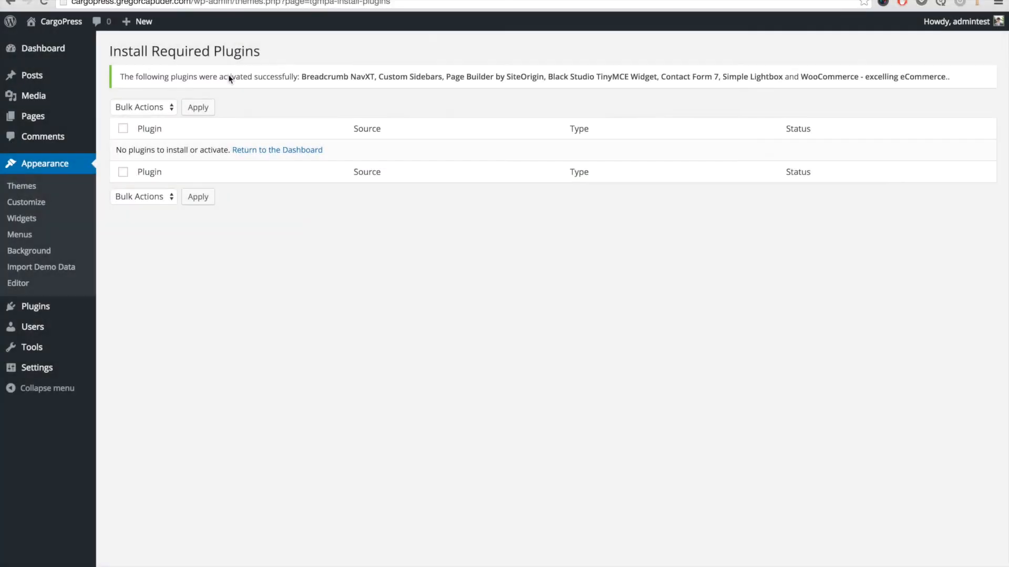
pyautogui.moveTo(218, 247)
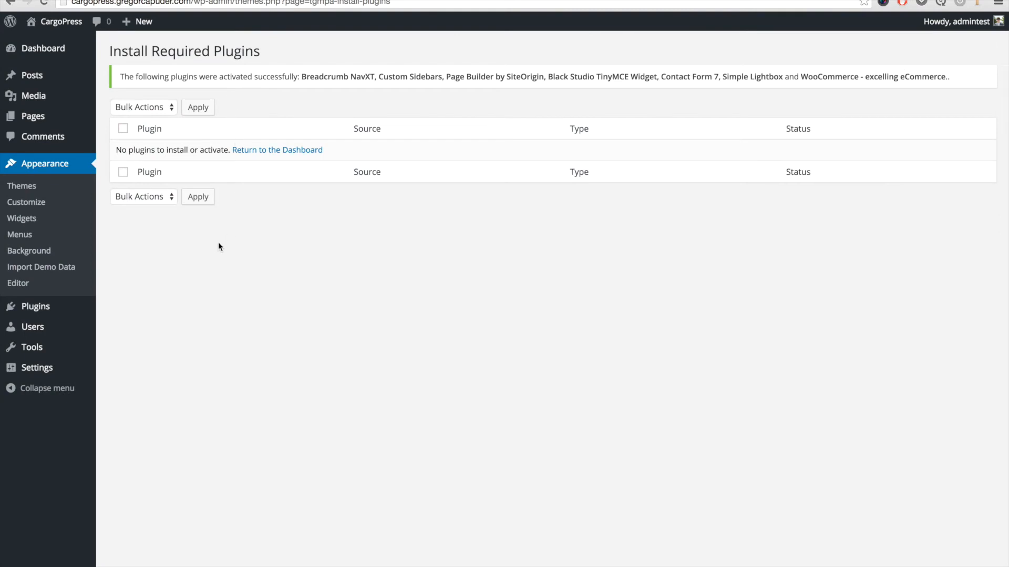
pyautogui.moveTo(52, 167)
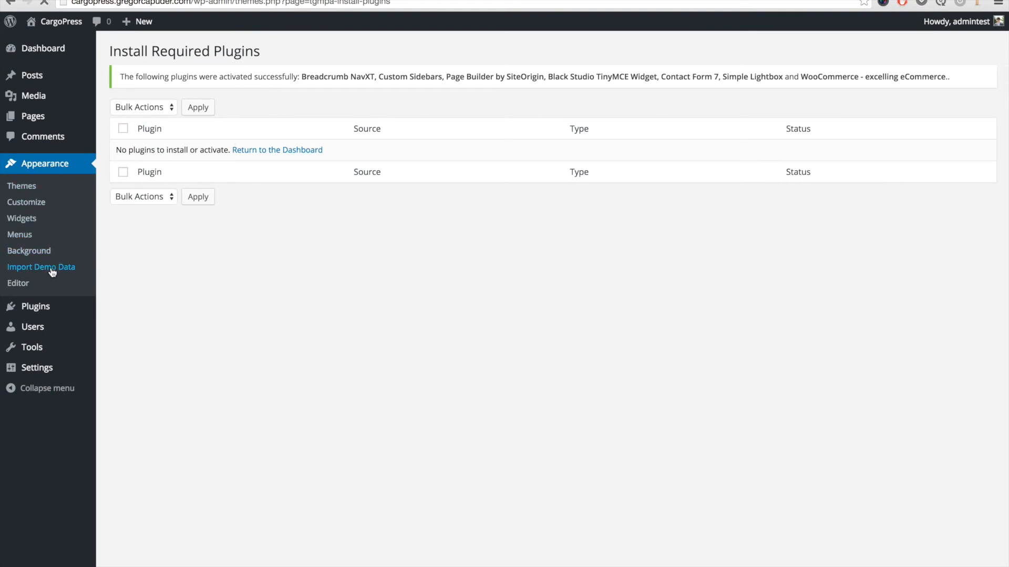
pyautogui.click(40, 267)
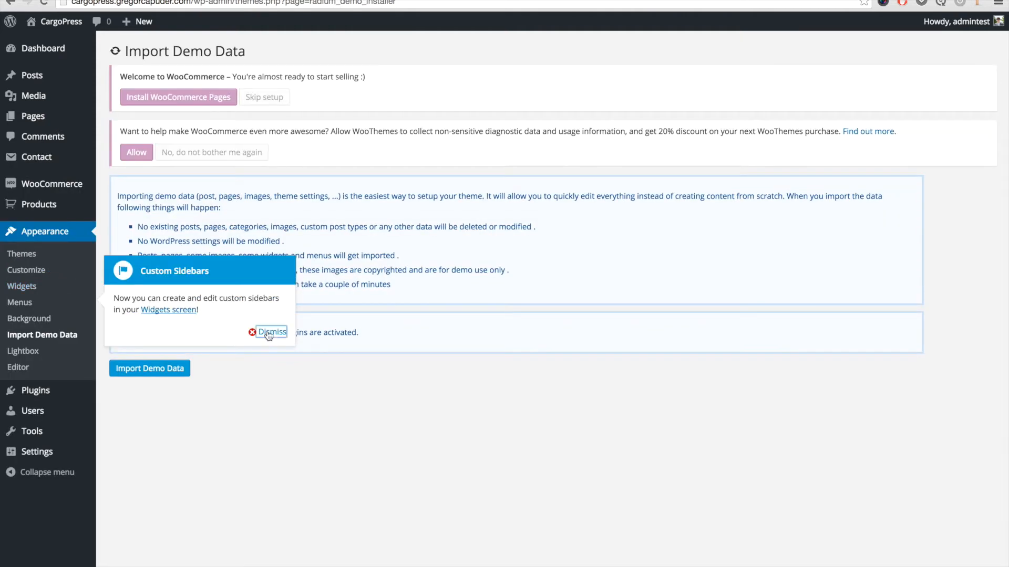
# Dismiss the Custom Sidebars tip and import the CargoPress demo content.
pyautogui.click(273, 332)
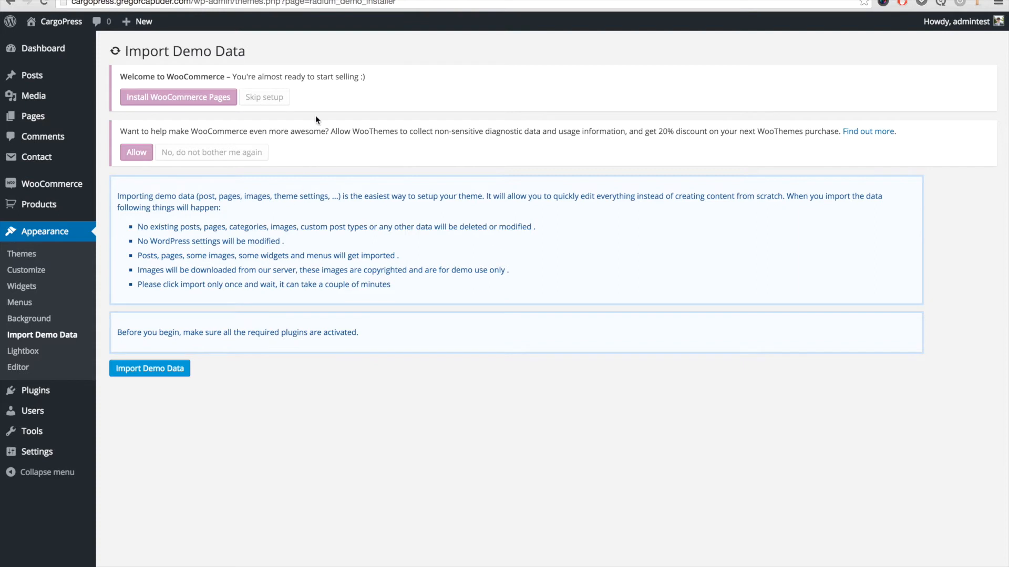
pyautogui.moveTo(285, 166)
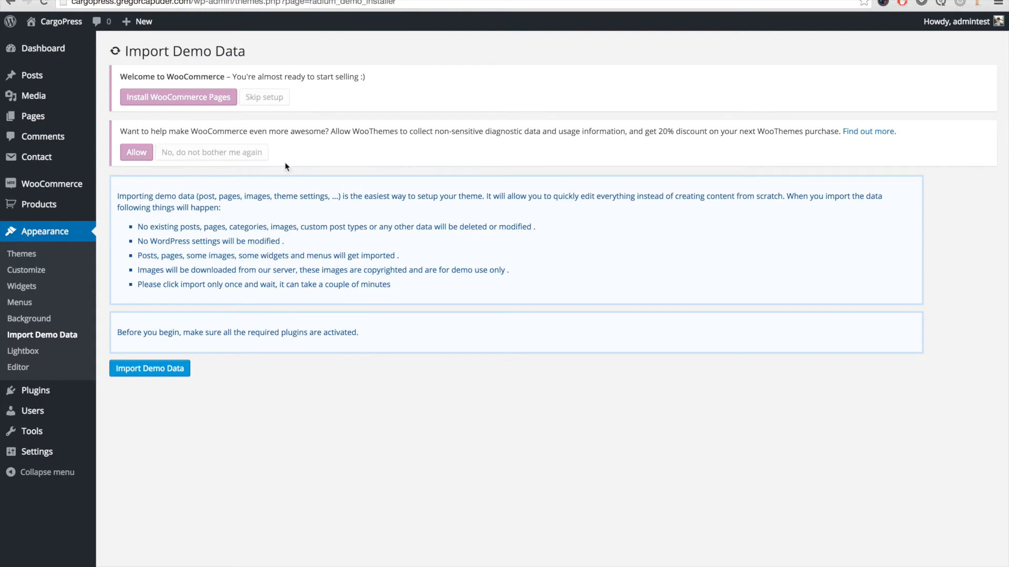
pyautogui.moveTo(198, 335)
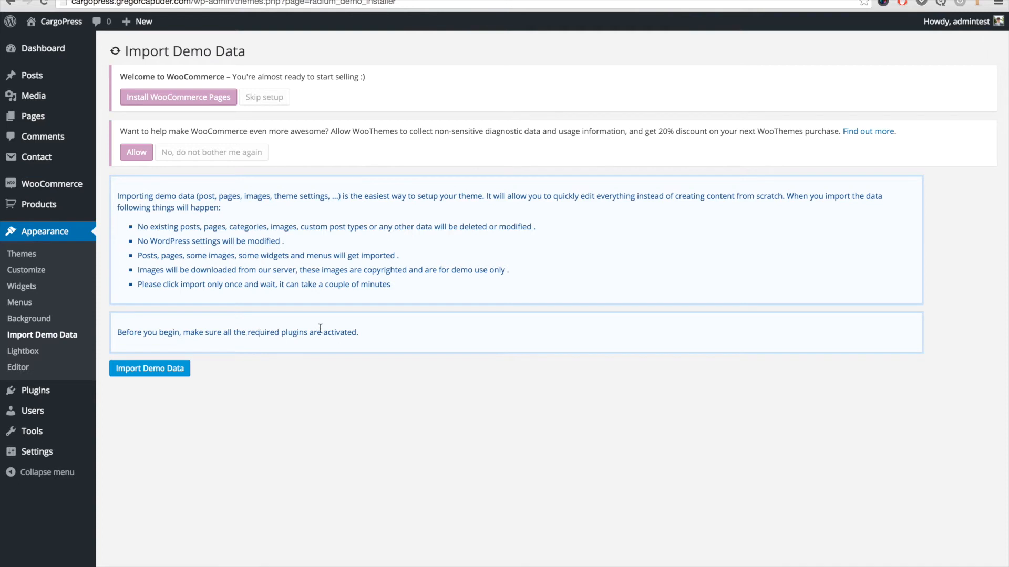
pyautogui.moveTo(295, 375)
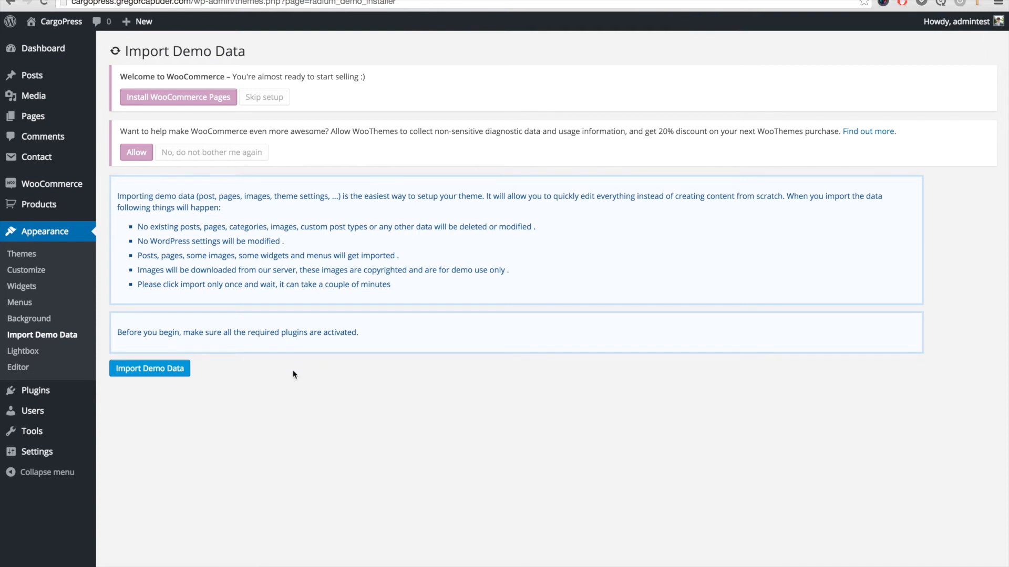
pyautogui.moveTo(159, 399)
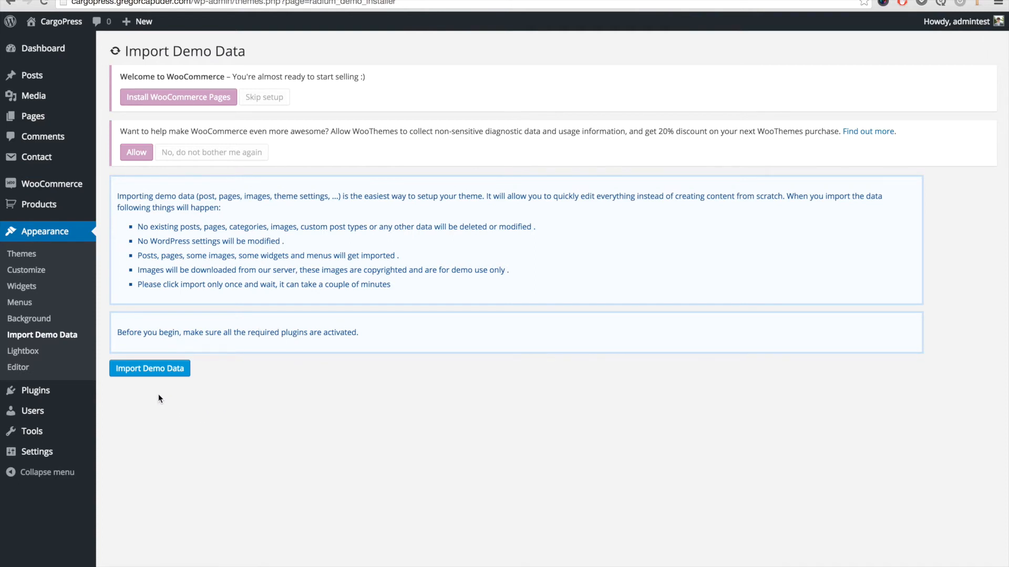
pyautogui.click(148, 367)
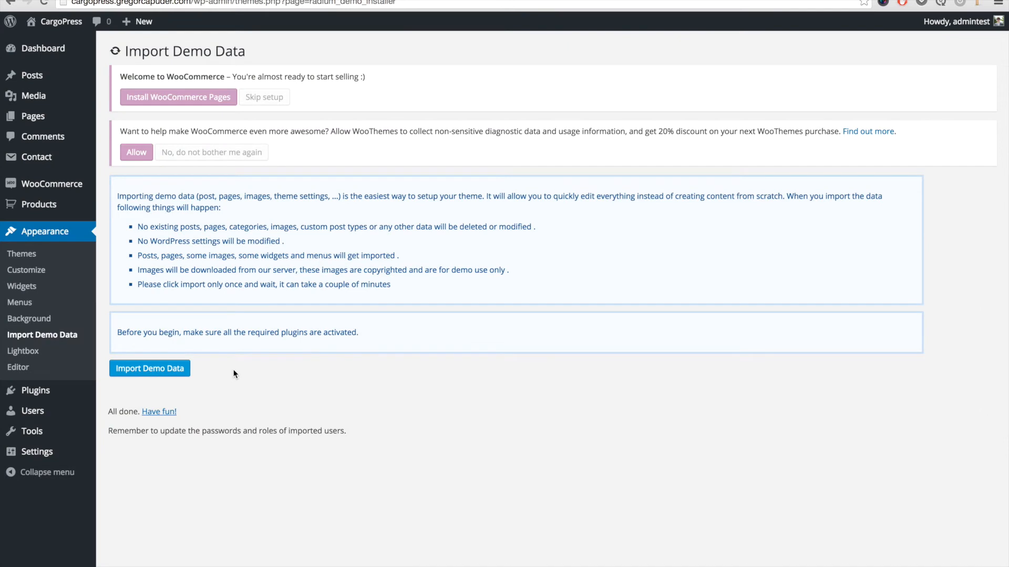
pyautogui.moveTo(223, 424)
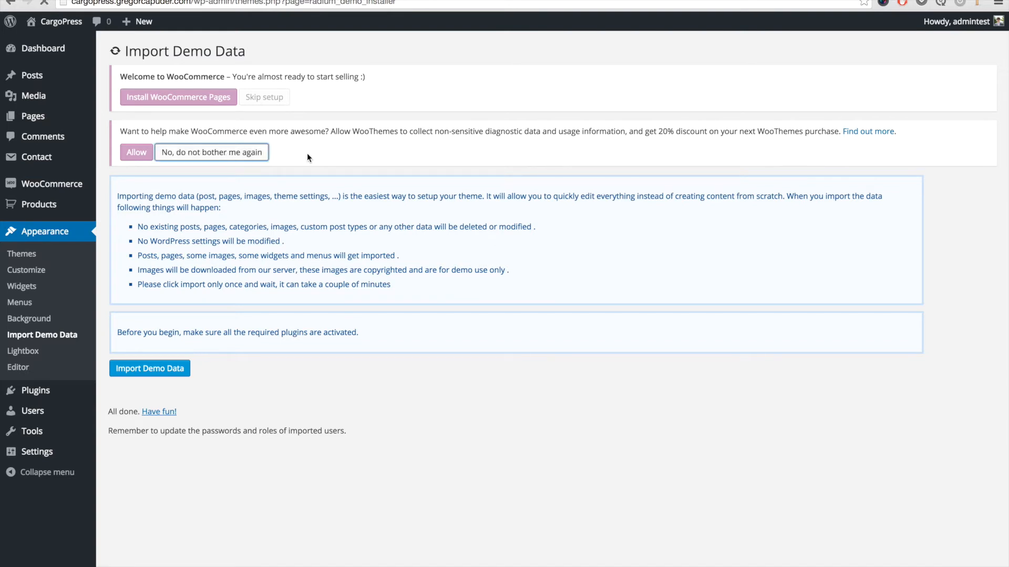
# Decline WooCommerce usage tracking permanently and install the WooCommerce shop pages.
pyautogui.click(211, 152)
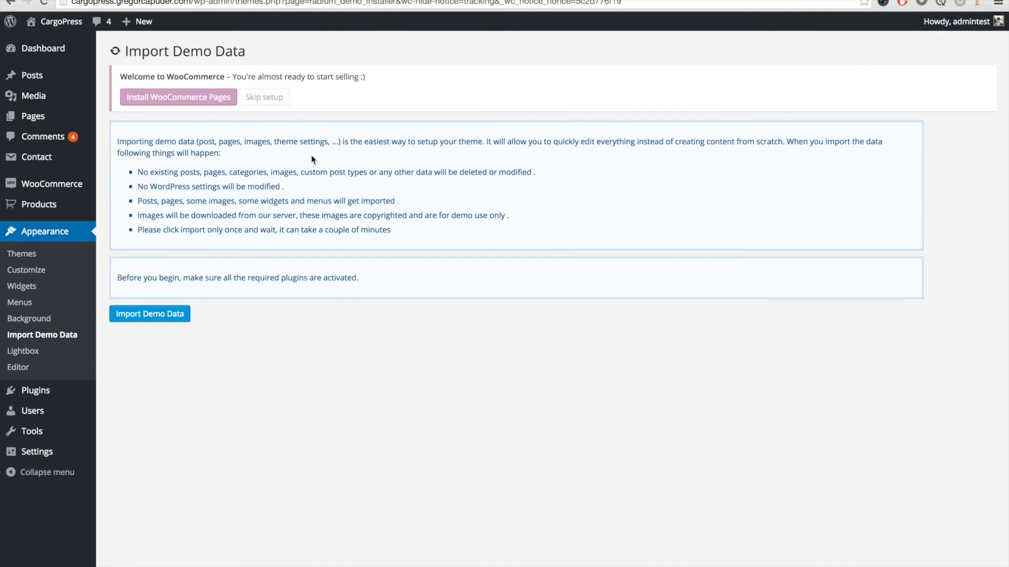
pyautogui.moveTo(190, 100)
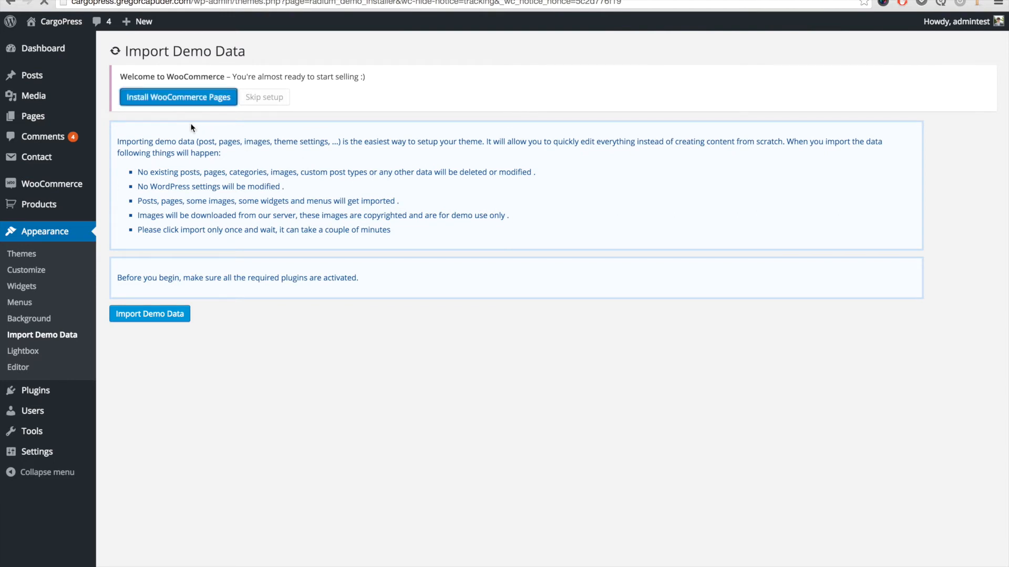
pyautogui.click(178, 98)
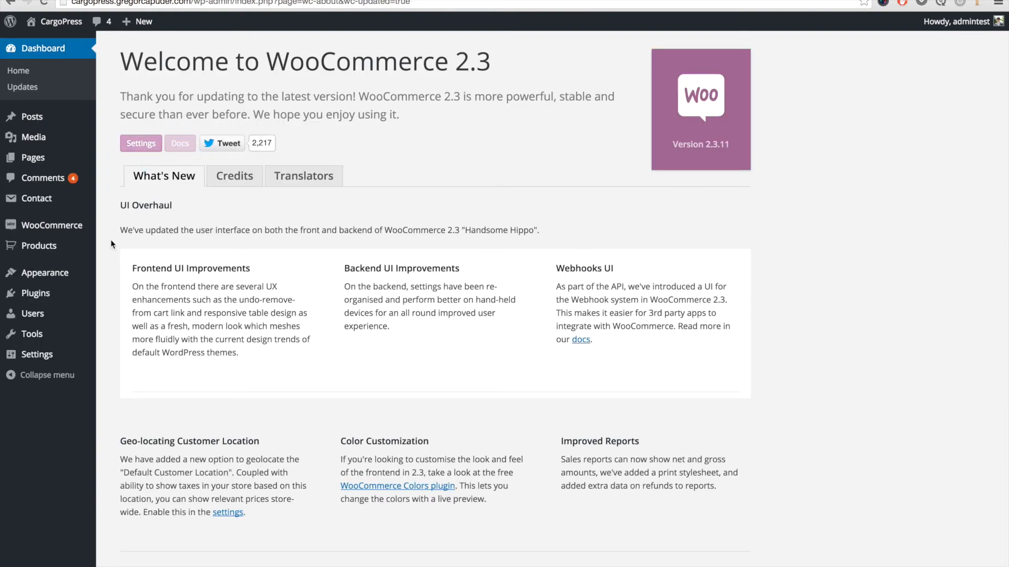
pyautogui.moveTo(99, 286)
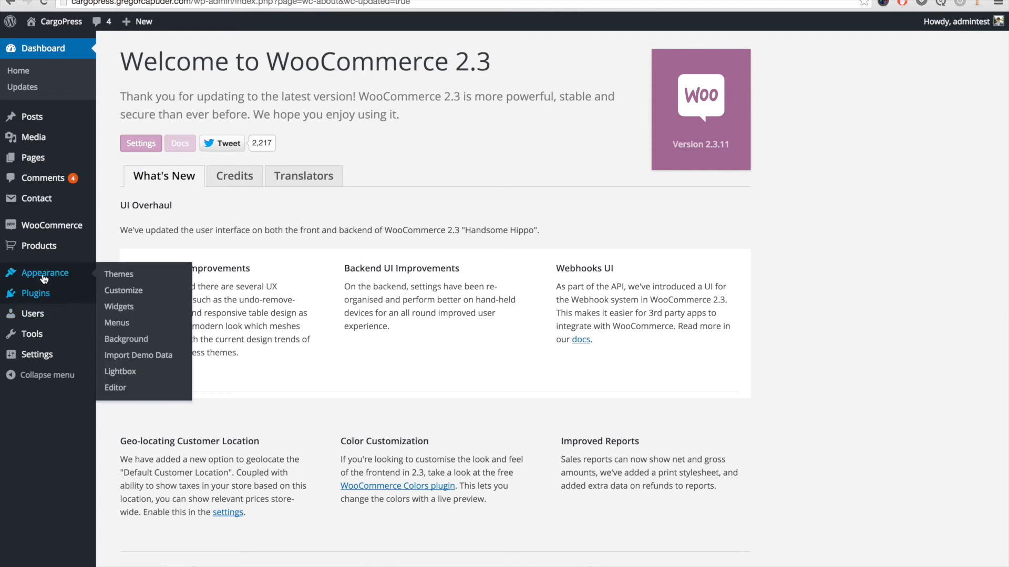
pyautogui.moveTo(120, 306)
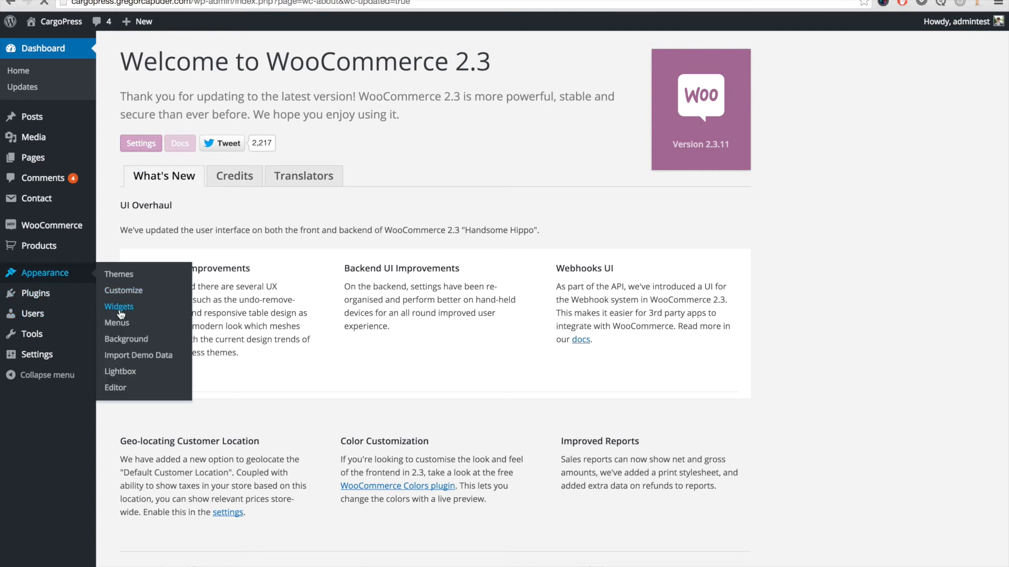
# Set the Our Services sidebar Custom Menu widget to Services Menu and save.
pyautogui.click(119, 307)
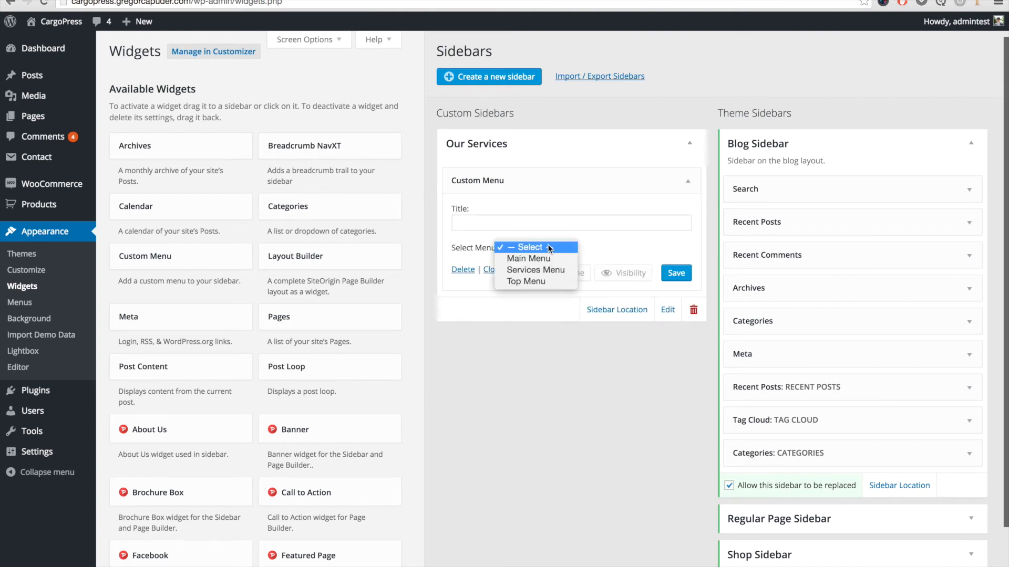
pyautogui.click(534, 269)
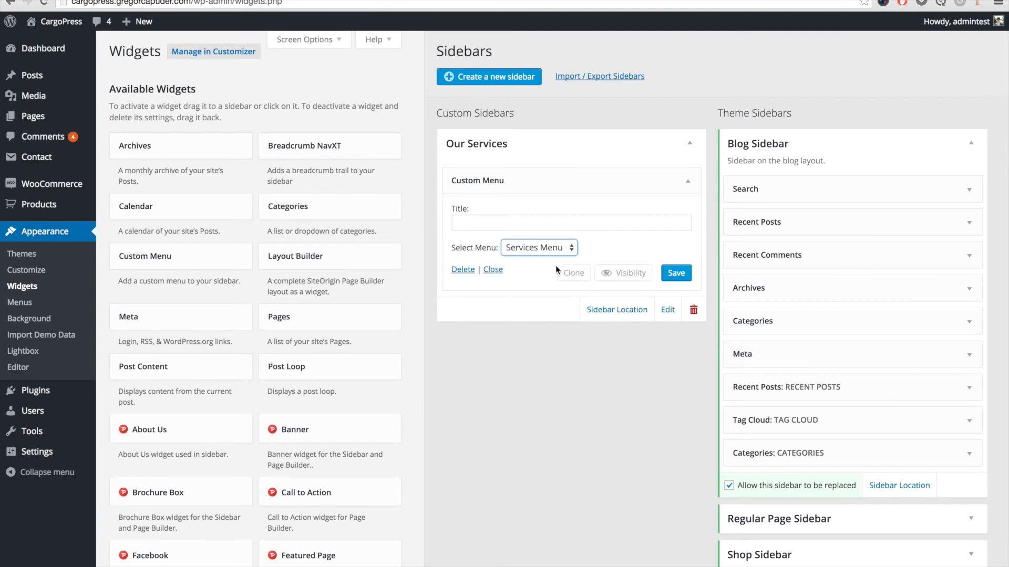
pyautogui.click(675, 272)
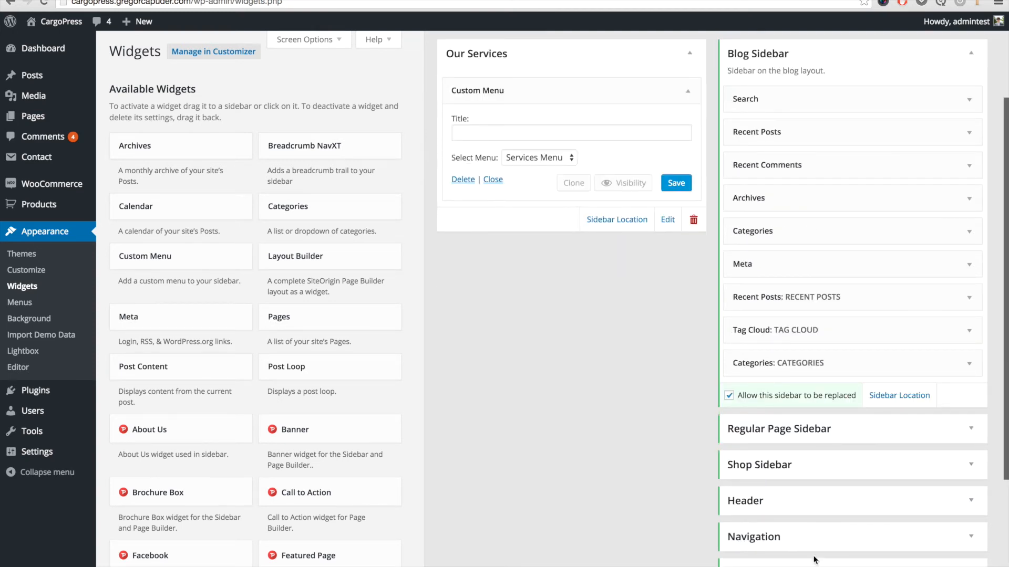
# Set footer NAVIGATION widget to Top Menu and OUR SERVICES to Services Menu, then save.
pyautogui.scroll(-3)
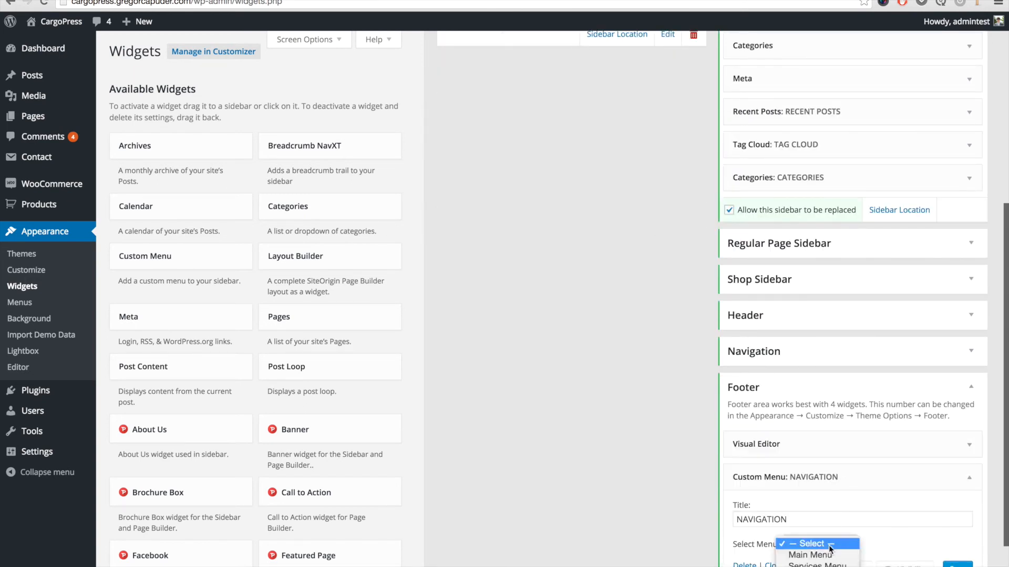
pyautogui.click(819, 549)
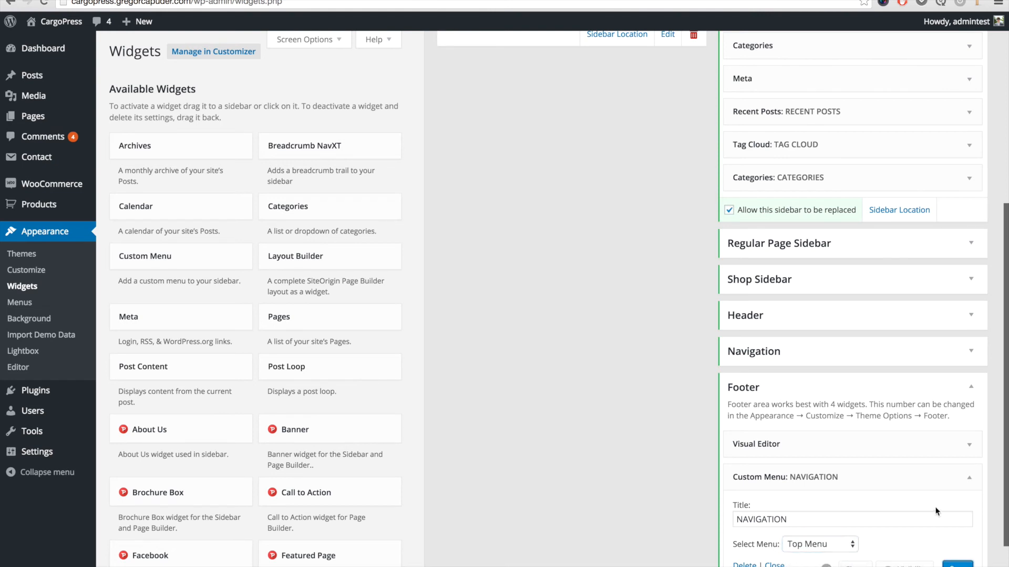
pyautogui.click(968, 477)
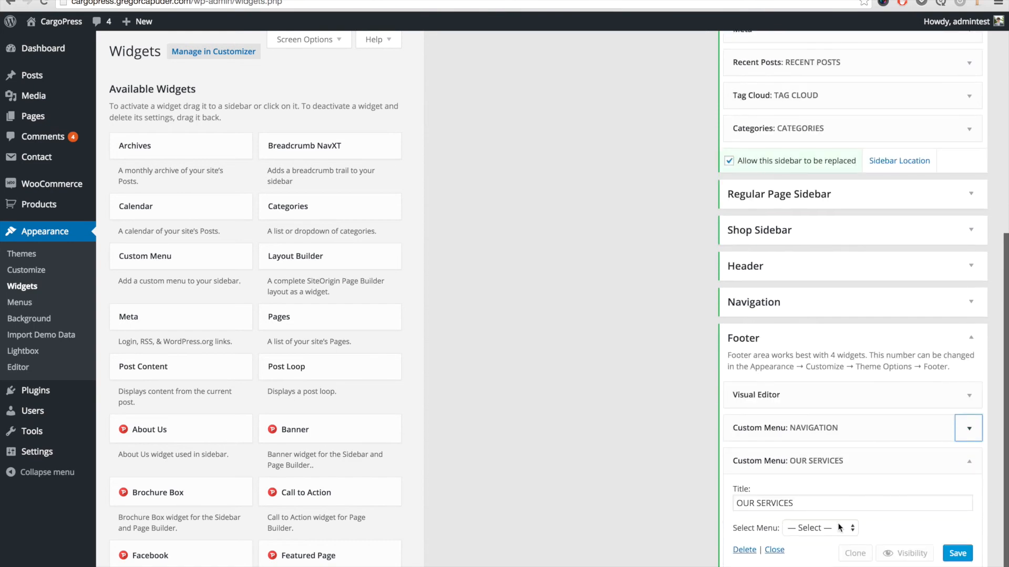
pyautogui.click(819, 528)
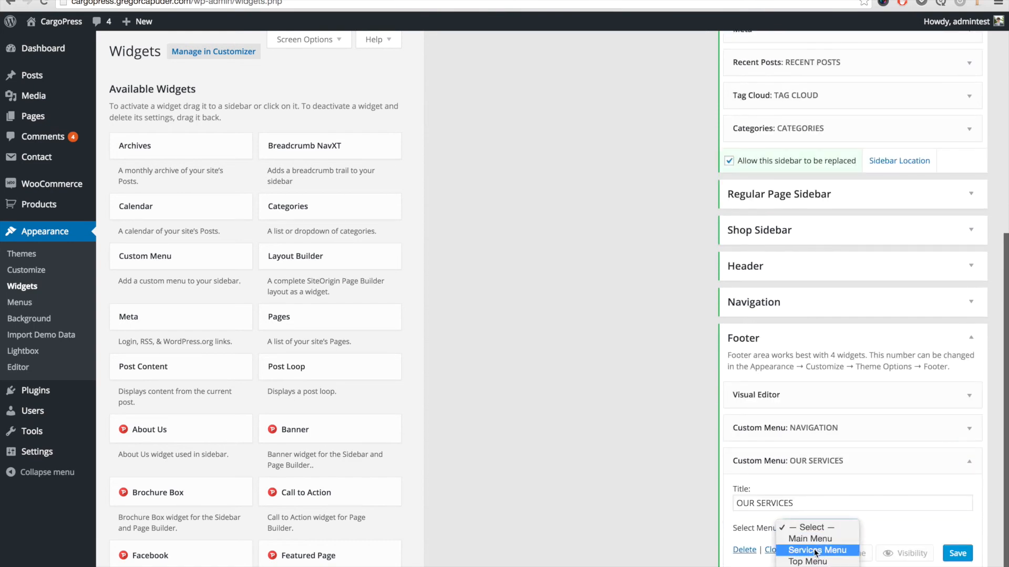
pyautogui.click(817, 550)
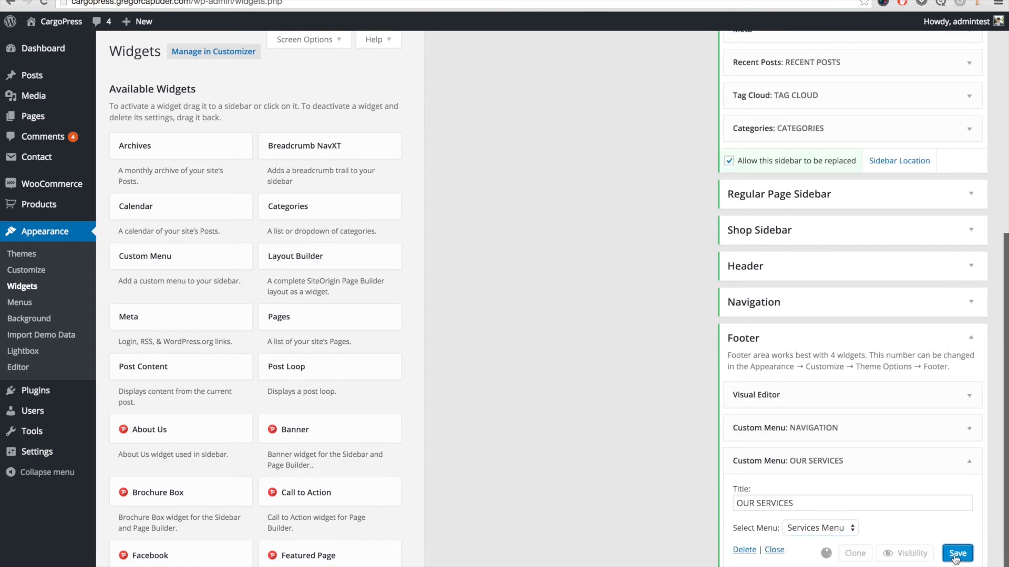
pyautogui.click(957, 558)
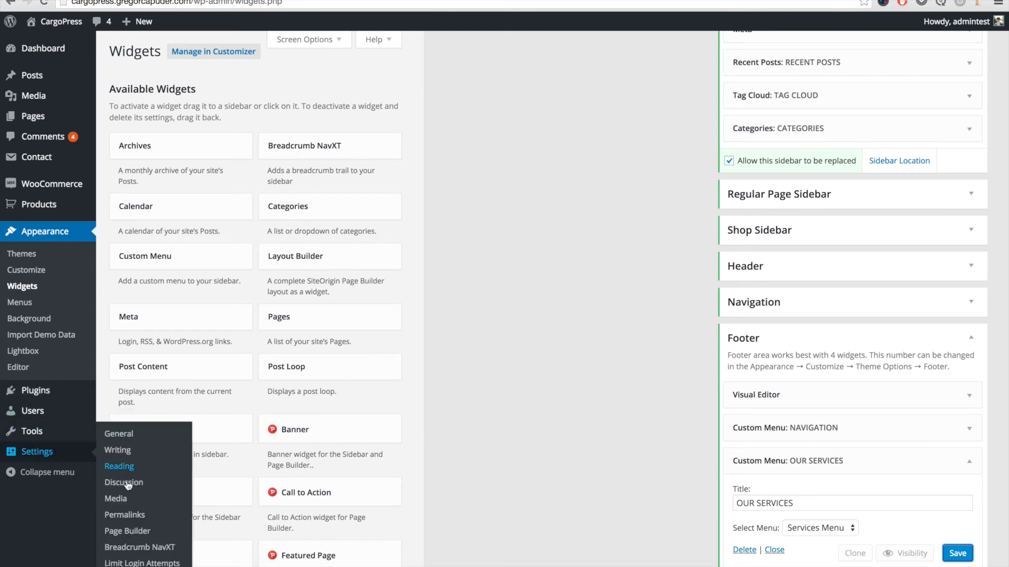
pyautogui.moveTo(125, 515)
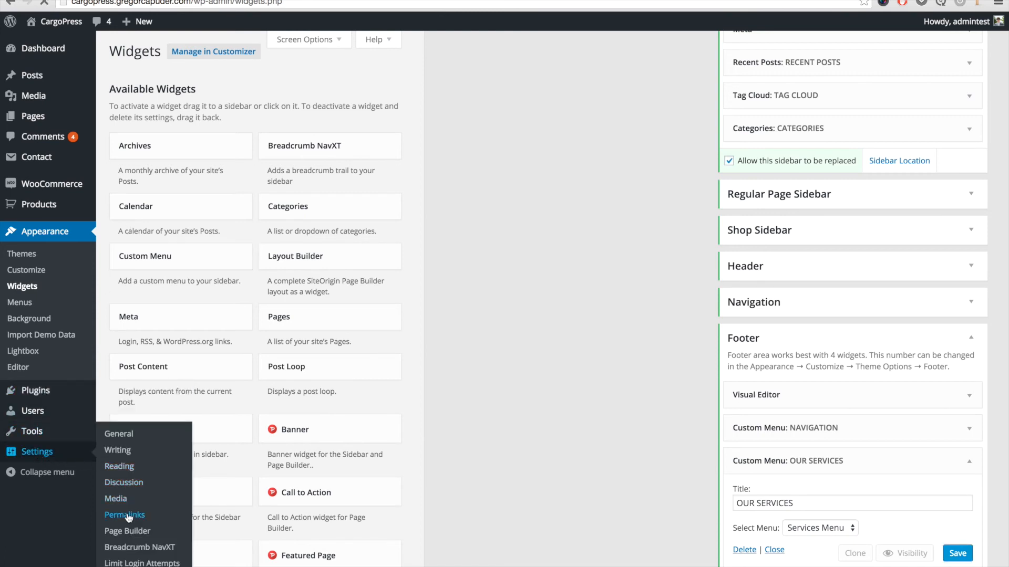
# Switch site permalinks to the Post name structure and save the change.
pyautogui.click(125, 515)
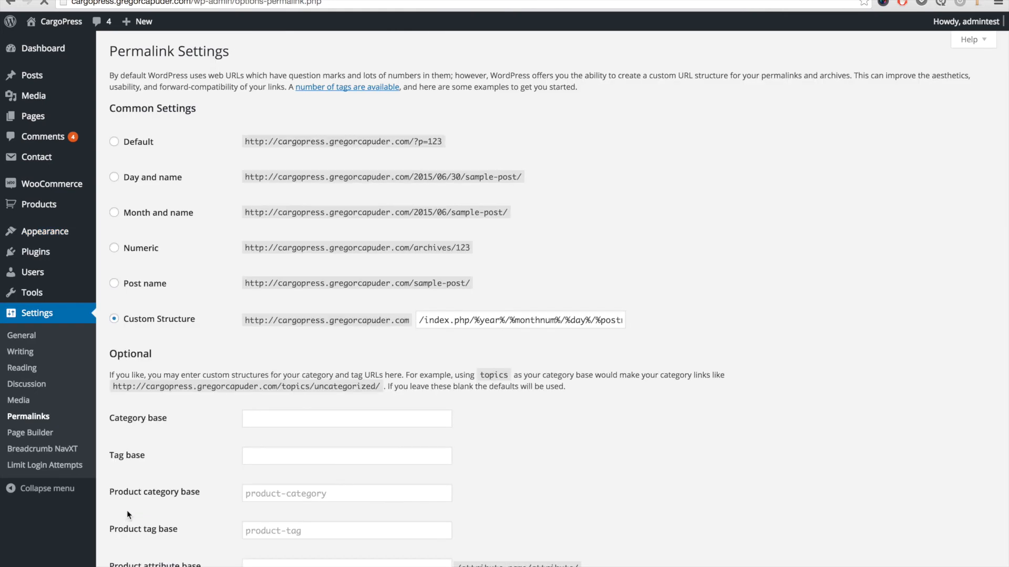
pyautogui.click(114, 283)
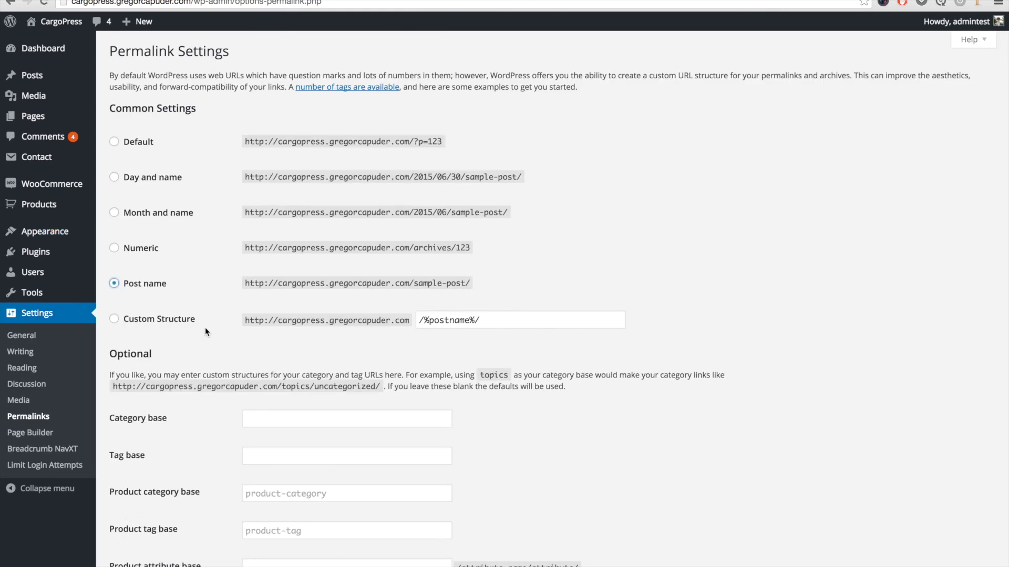
pyautogui.scroll(-3)
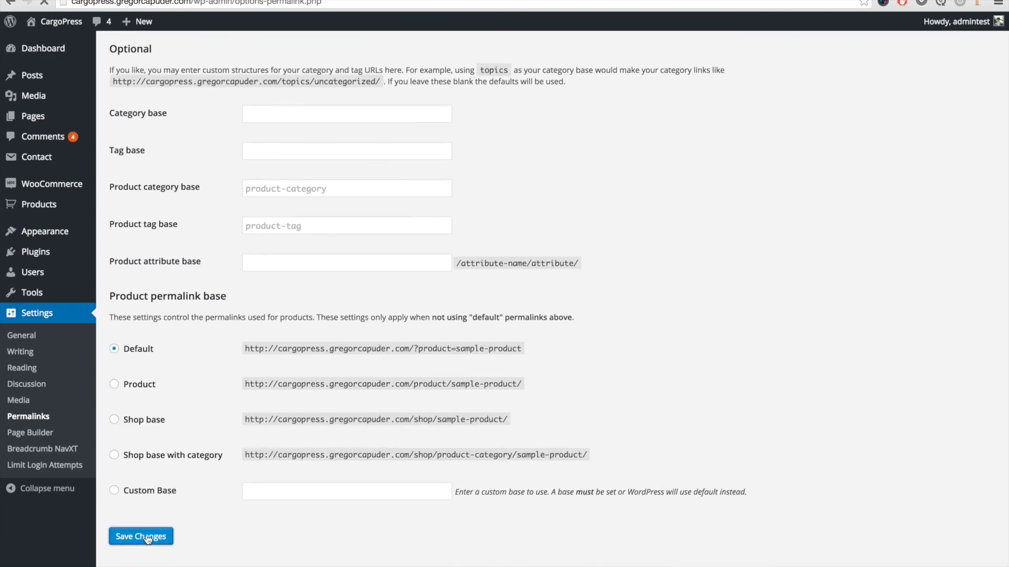
pyautogui.click(141, 536)
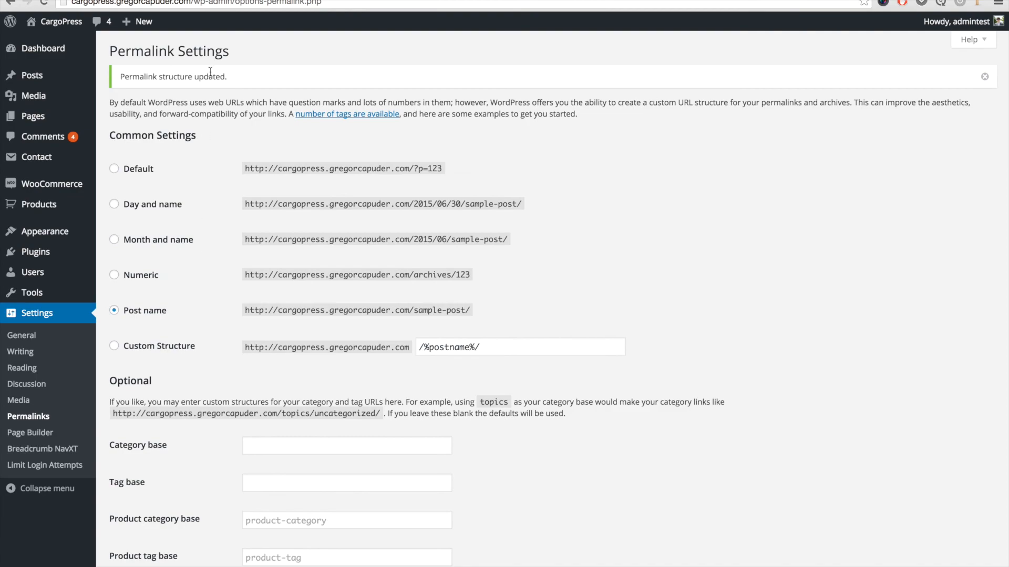
# Visit the CargoPress front page and scroll through services, news, partners, stats and footer.
pyautogui.click(60, 21)
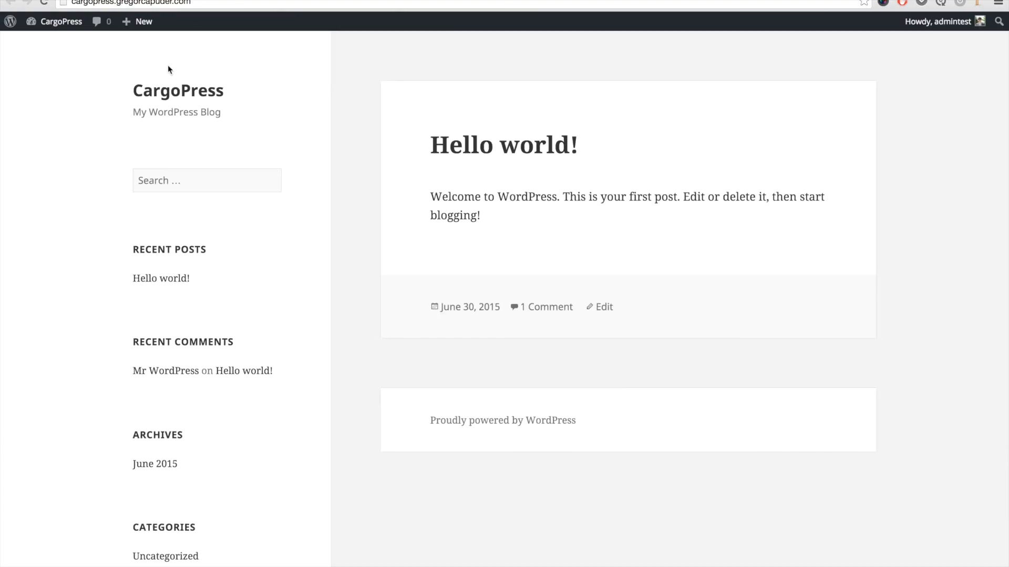
pyautogui.moveTo(61, 119)
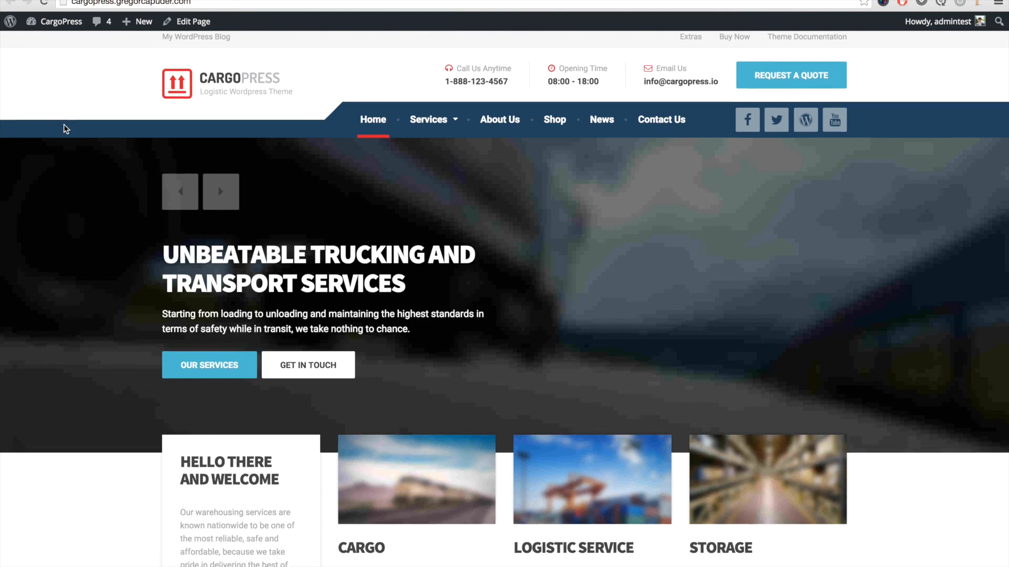
pyautogui.scroll(-3)
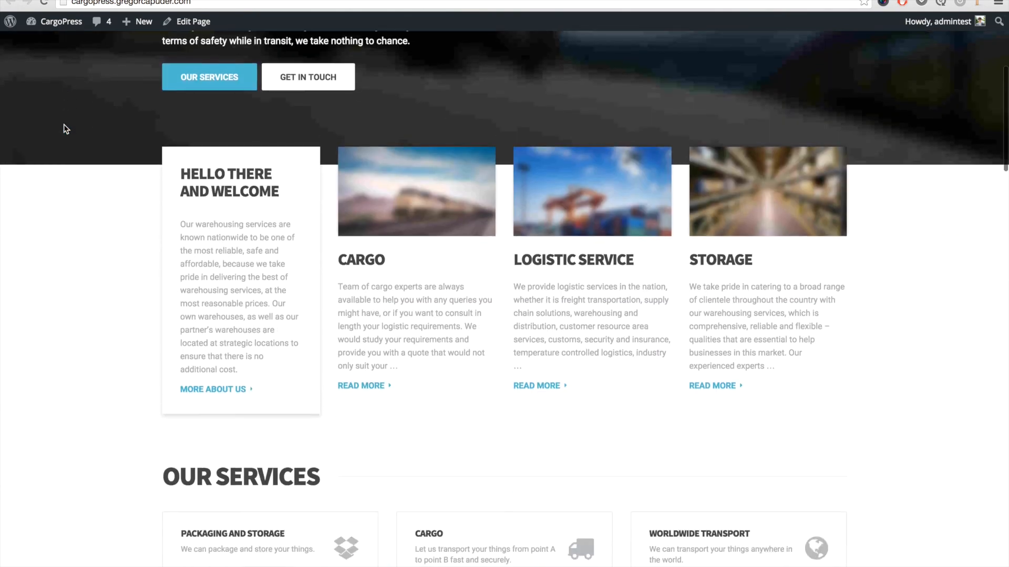
pyautogui.scroll(-3)
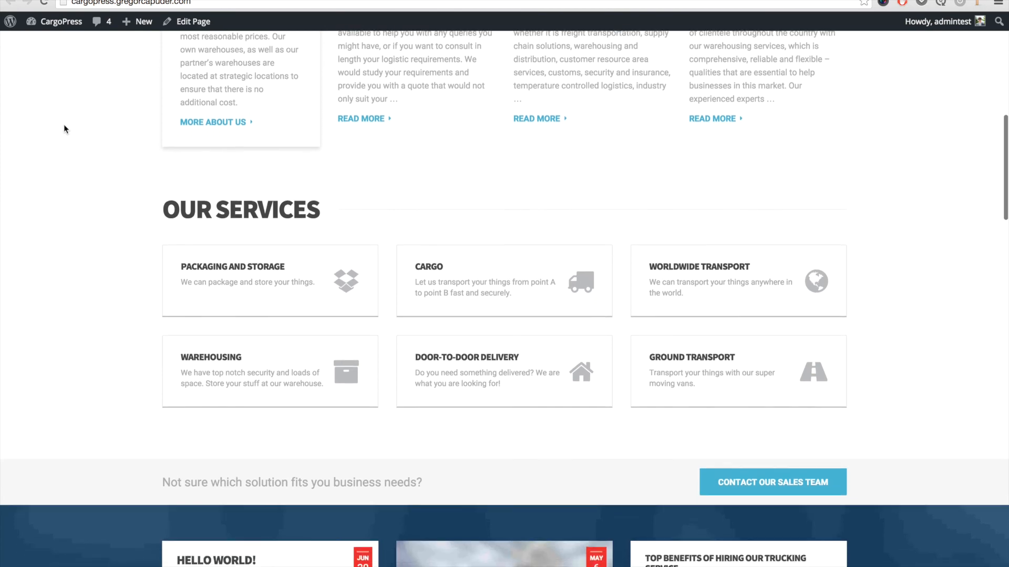
pyautogui.scroll(-3)
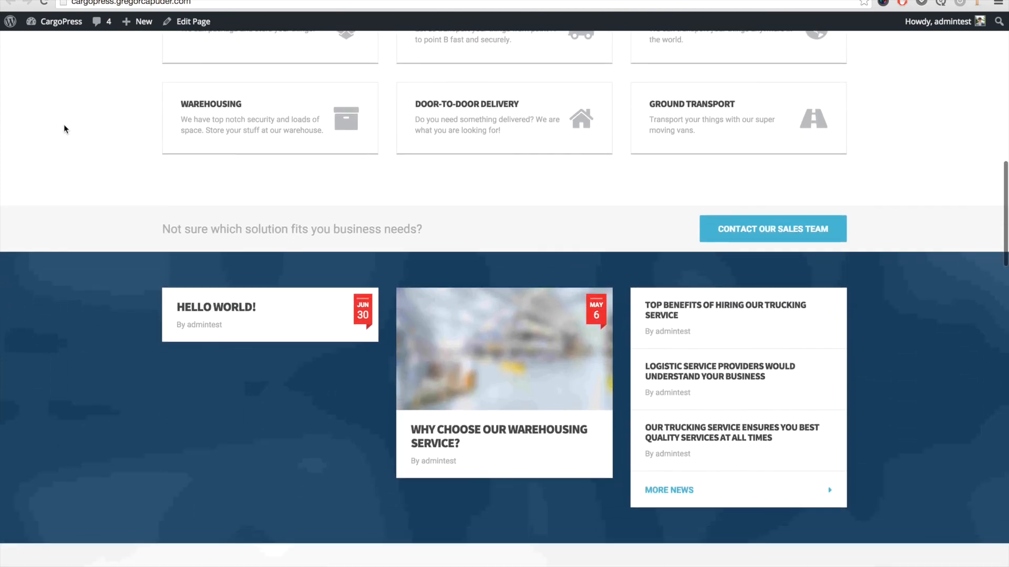
pyautogui.scroll(-3)
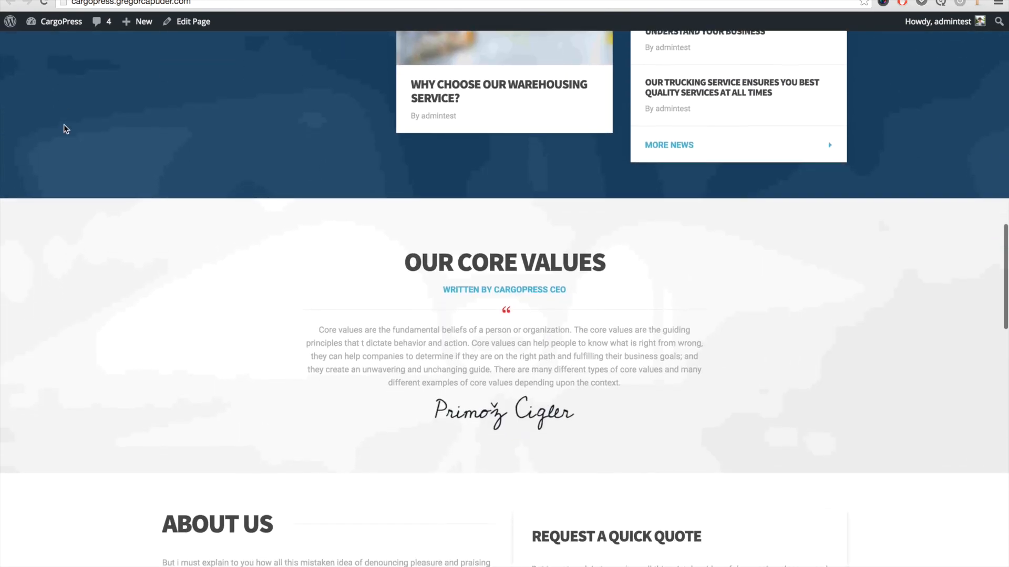
pyautogui.scroll(-3)
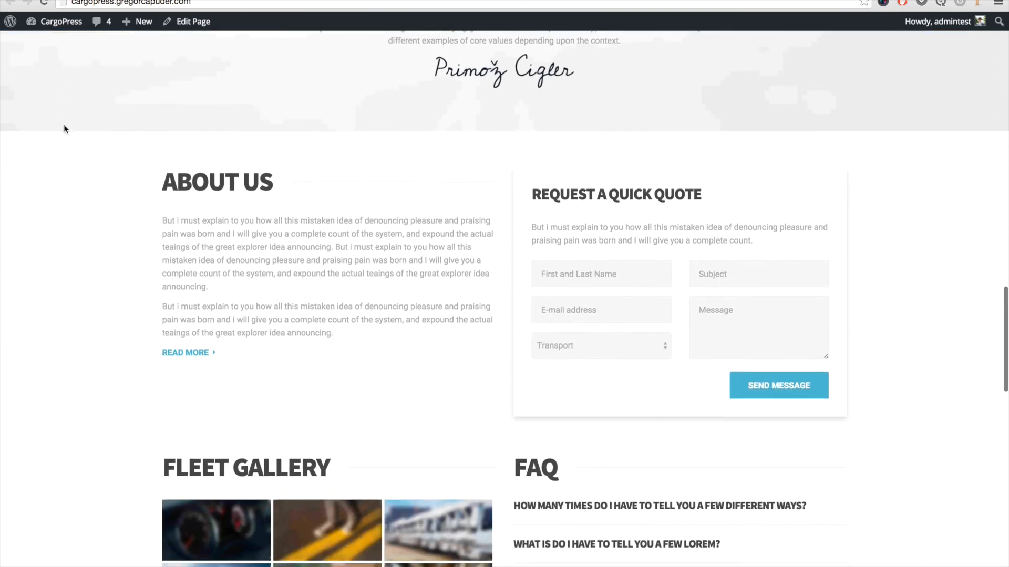
pyautogui.scroll(-3)
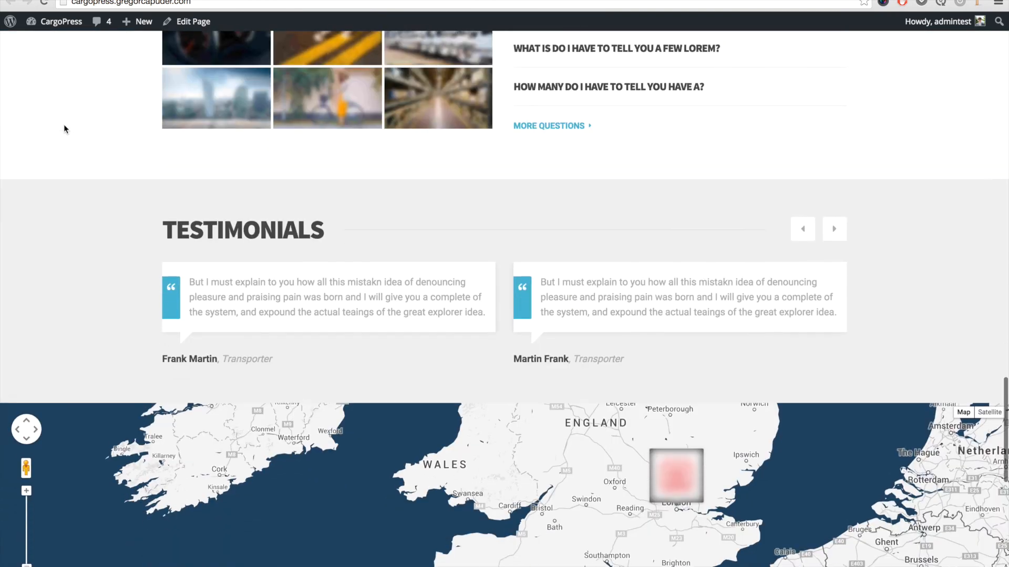
pyautogui.scroll(-3)
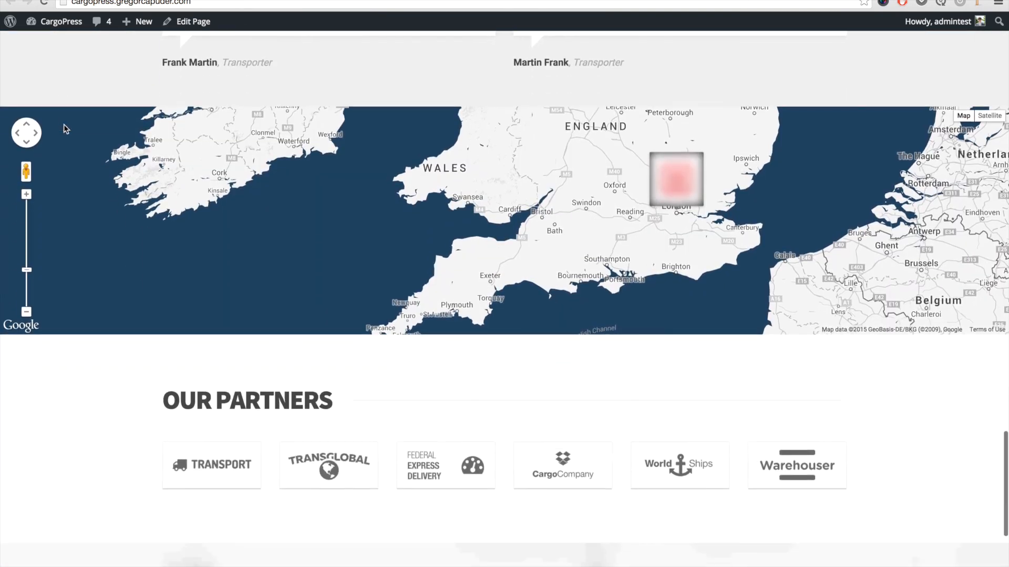
pyautogui.scroll(-3)
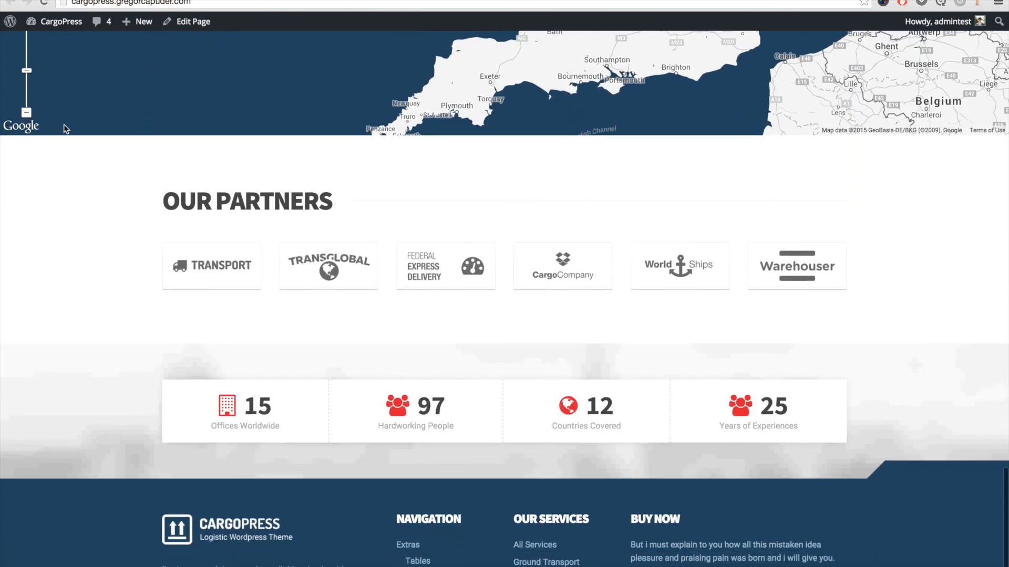
pyautogui.scroll(-3)
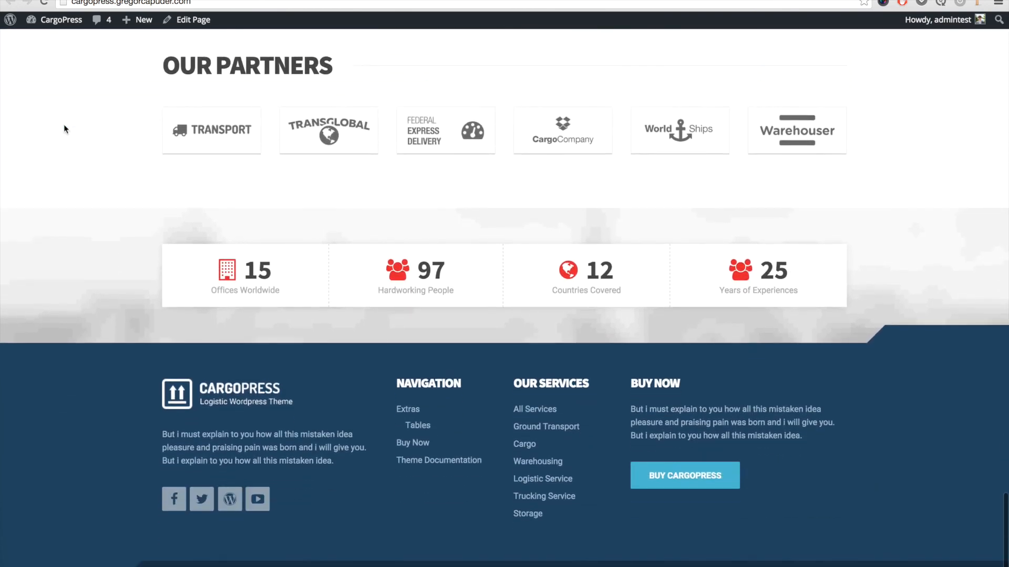